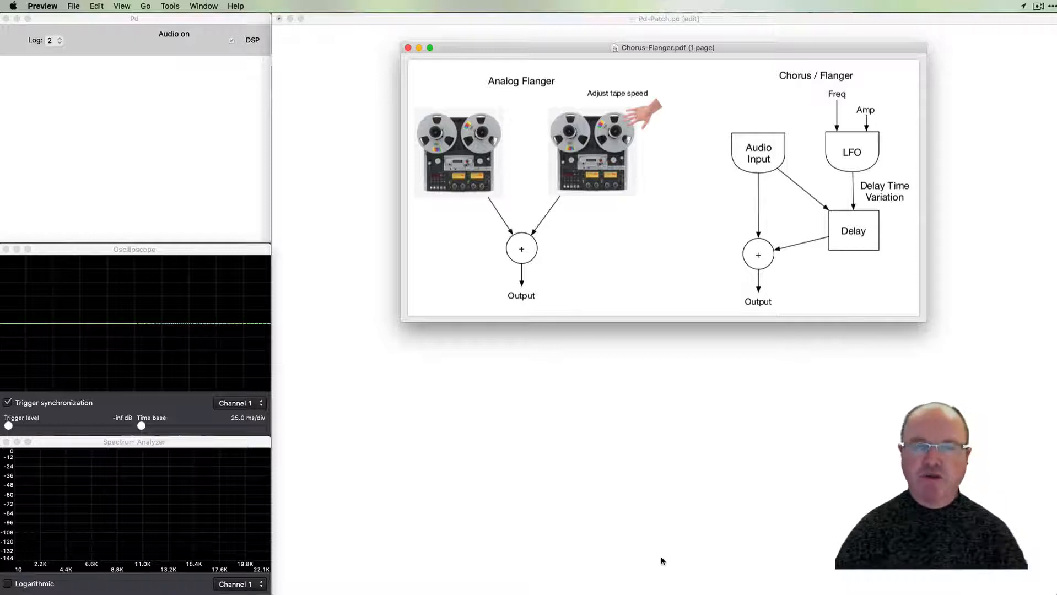
{"action": "mouse_move", "coordinate": [654, 272]}
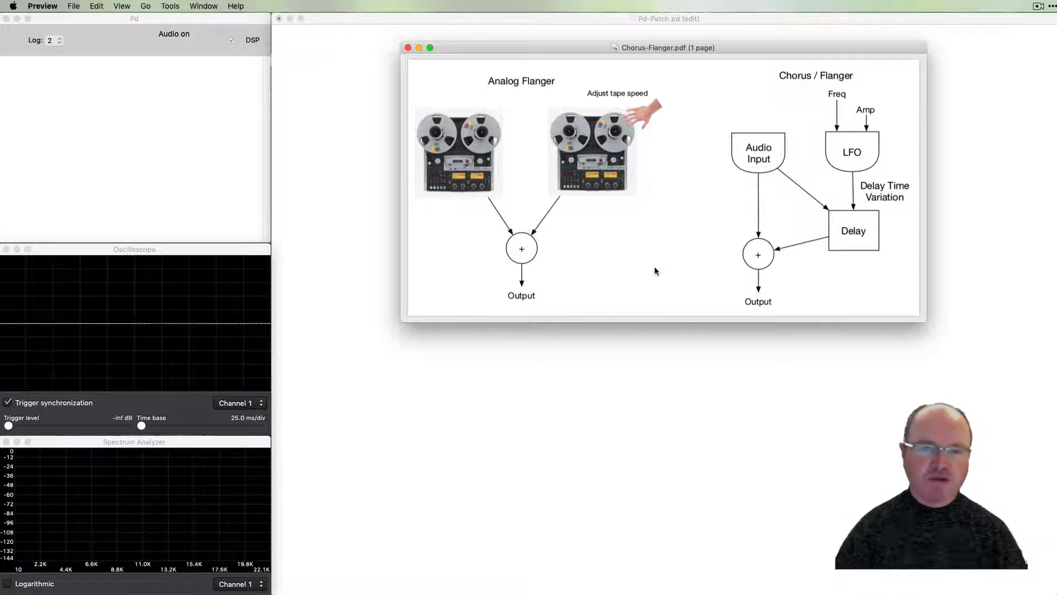
{"action": "mouse_move", "coordinate": [496, 181]}
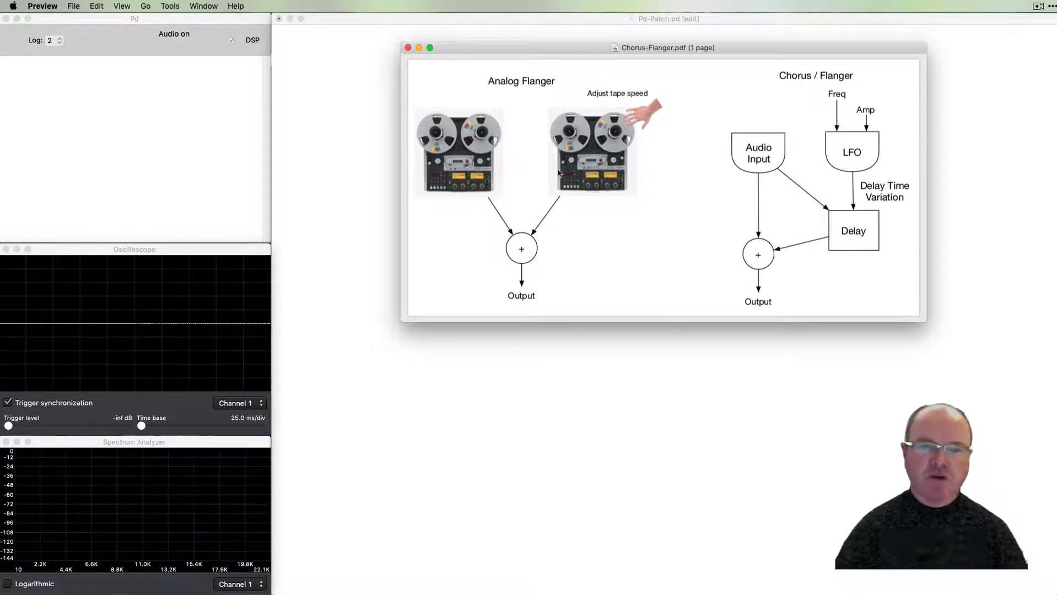
{"action": "mouse_move", "coordinate": [612, 252]}
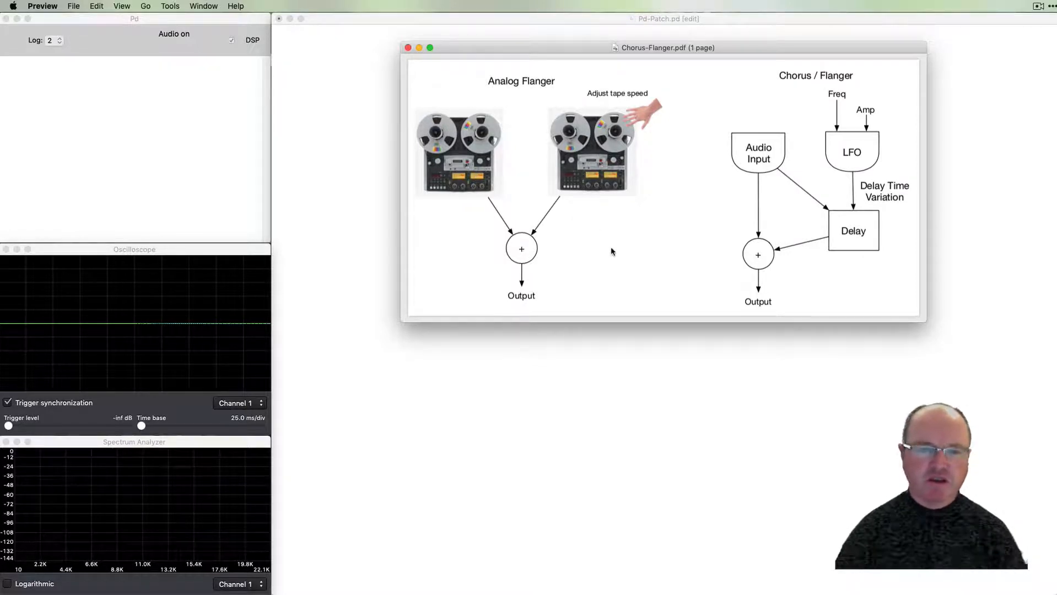
{"action": "mouse_move", "coordinate": [627, 238]}
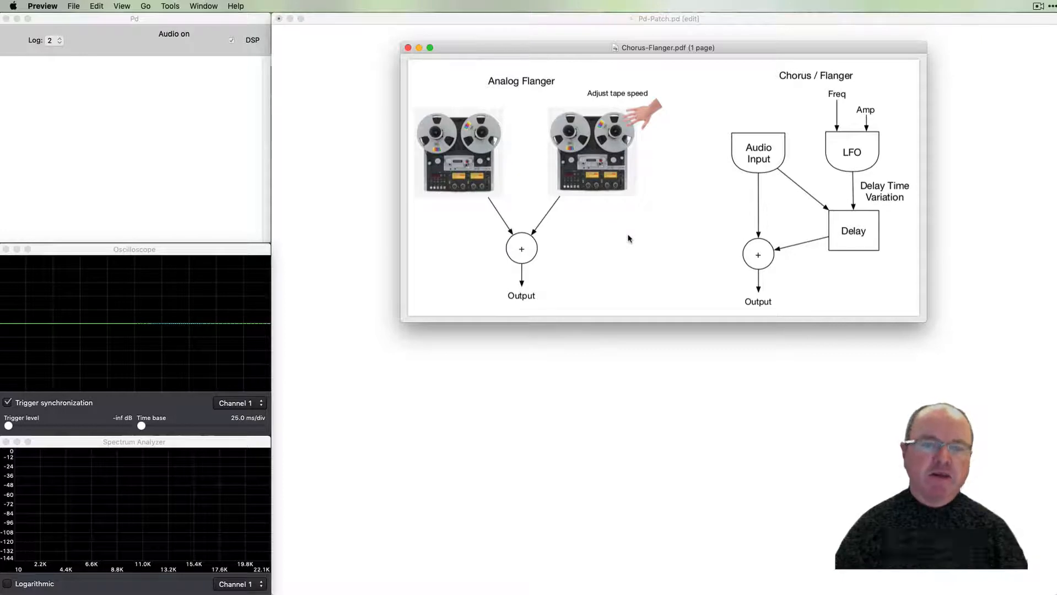
{"action": "mouse_move", "coordinate": [634, 144]}
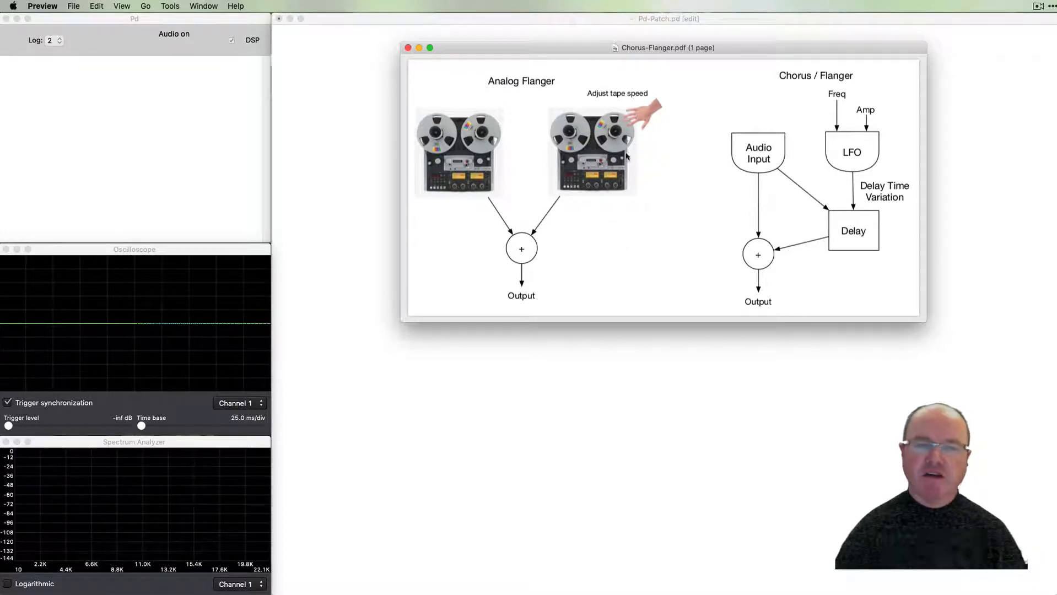
{"action": "mouse_move", "coordinate": [599, 192]}
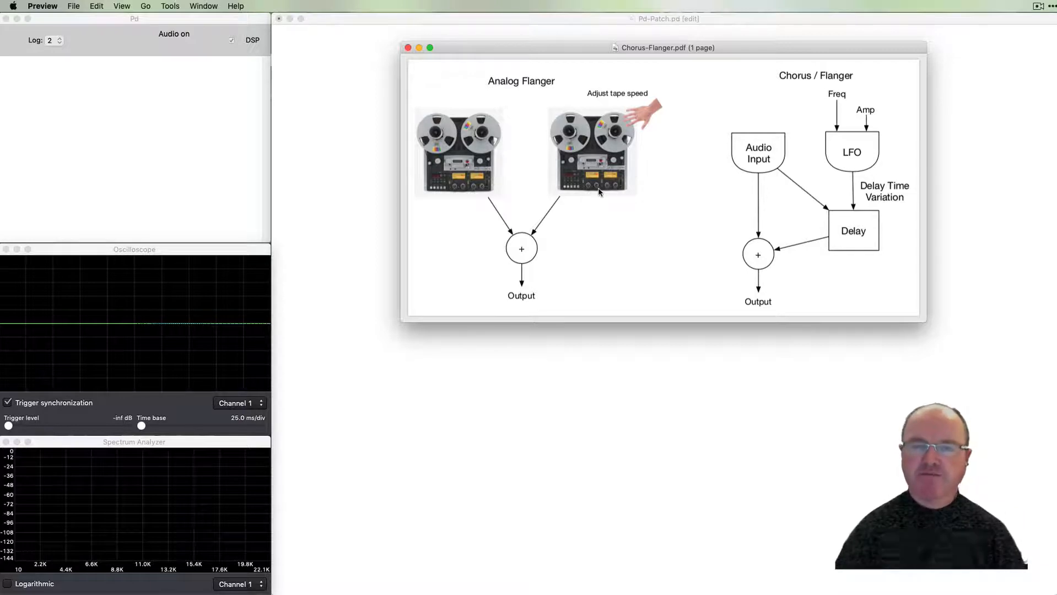
{"action": "mouse_move", "coordinate": [710, 187]}
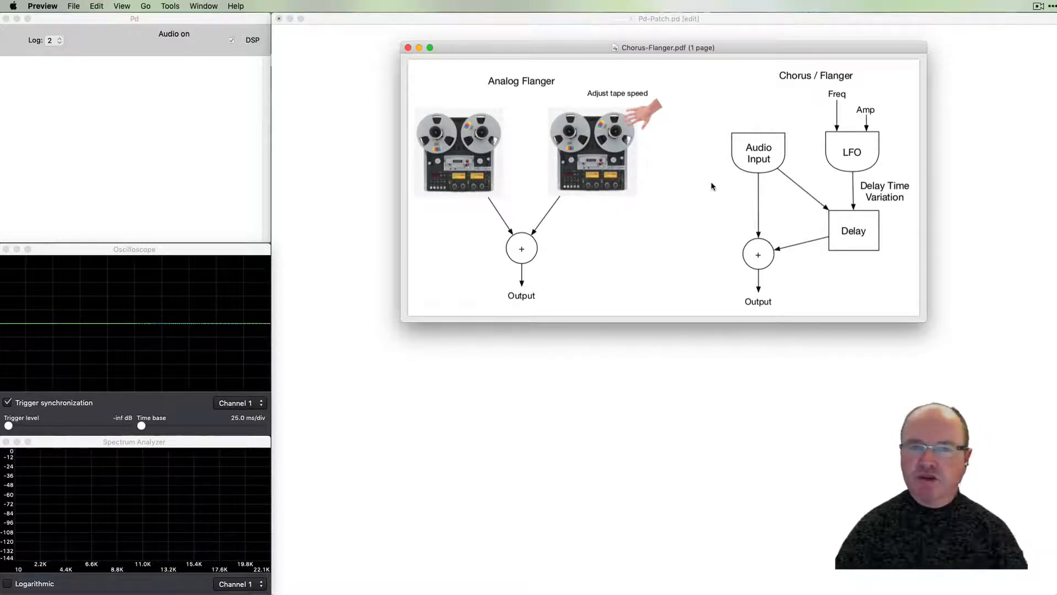
{"action": "mouse_move", "coordinate": [717, 146]}
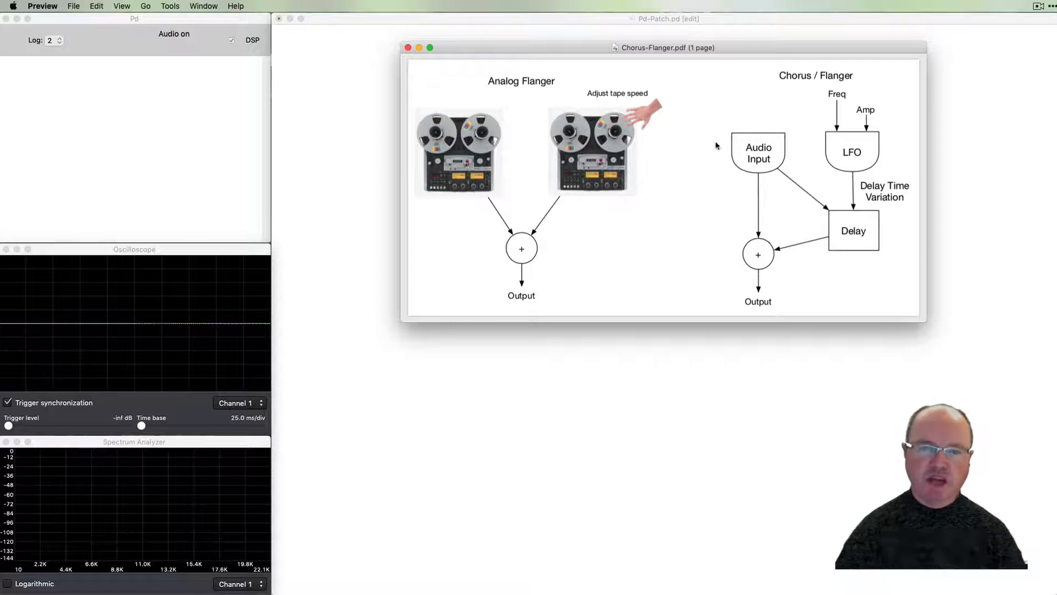
{"action": "mouse_move", "coordinate": [760, 277]}
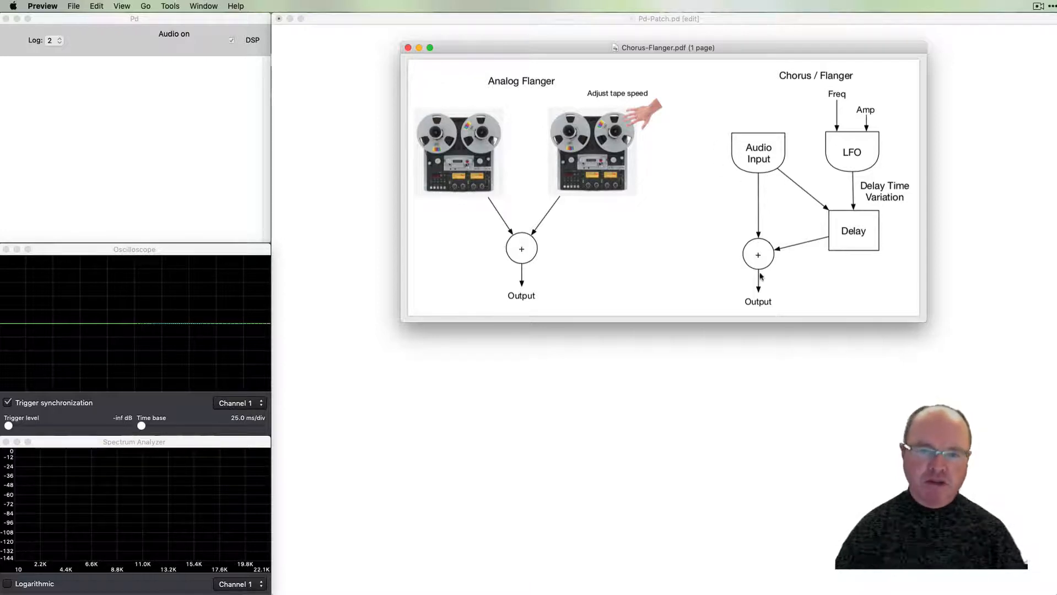
{"action": "mouse_move", "coordinate": [757, 164]}
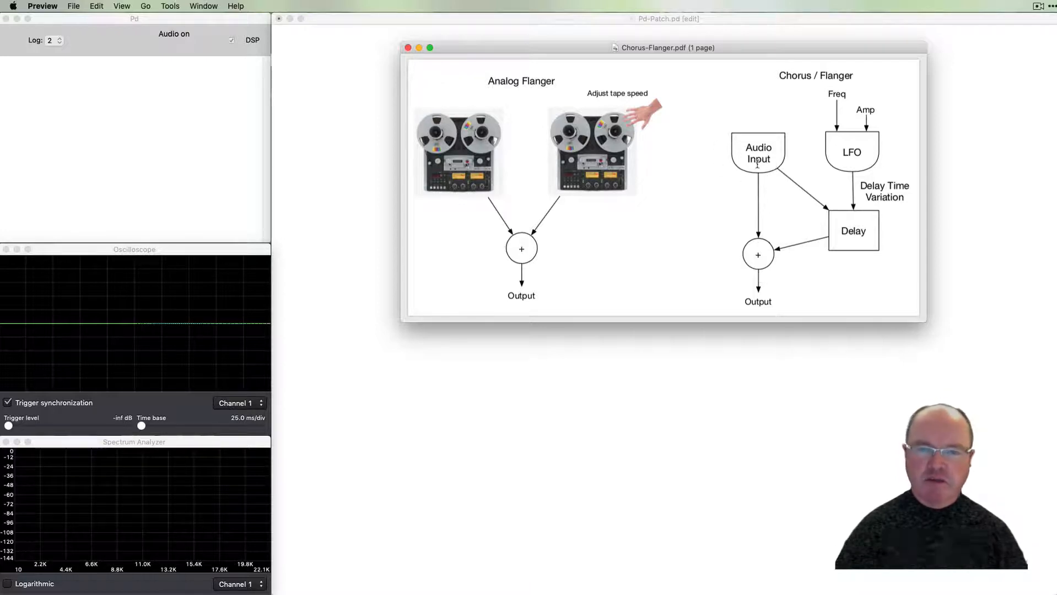
{"action": "mouse_move", "coordinate": [823, 218]}
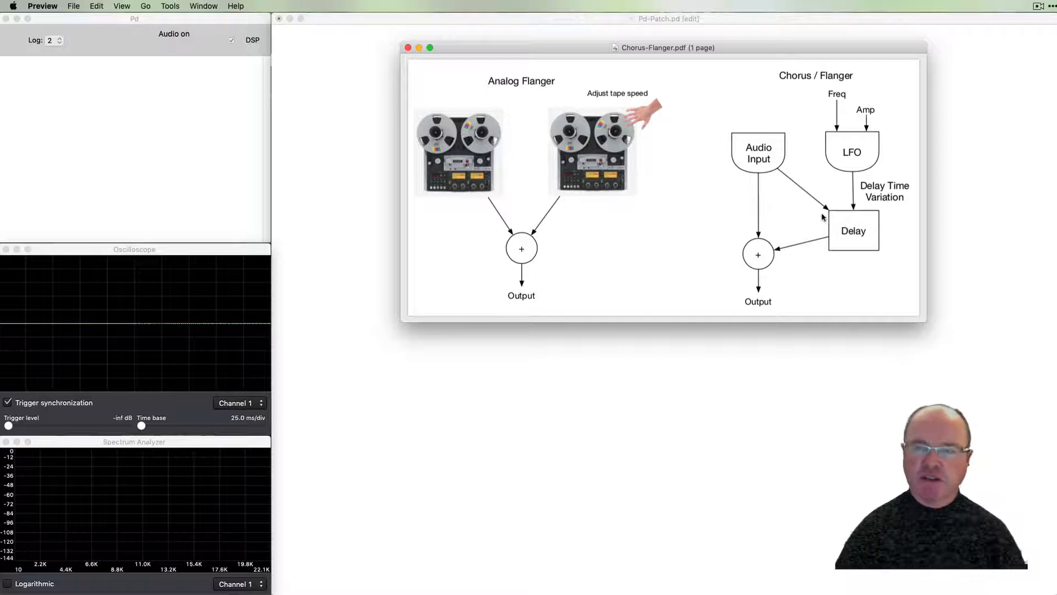
{"action": "mouse_move", "coordinate": [851, 132]}
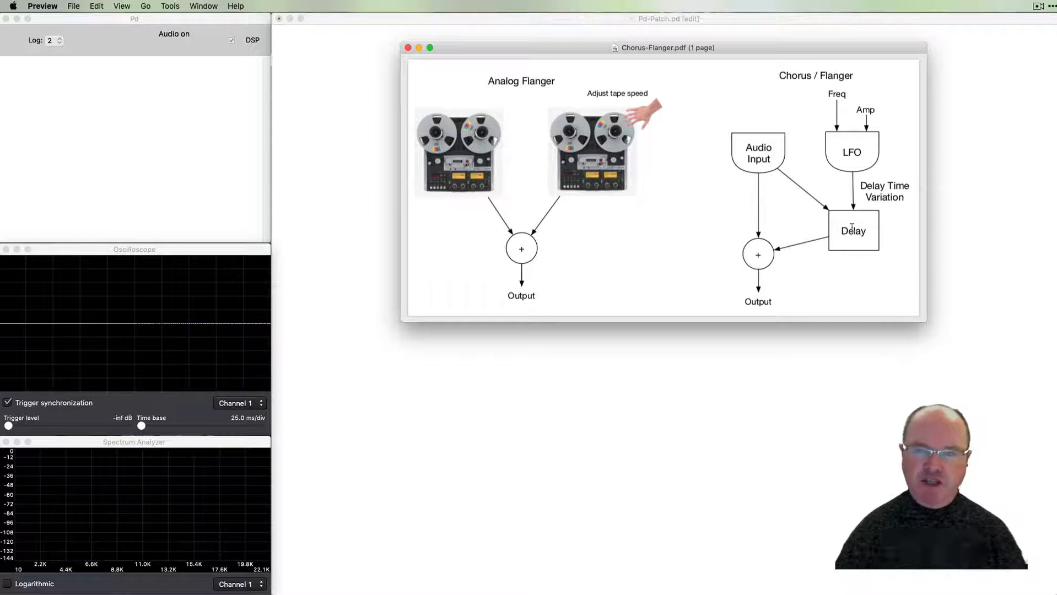
{"action": "mouse_move", "coordinate": [823, 276]}
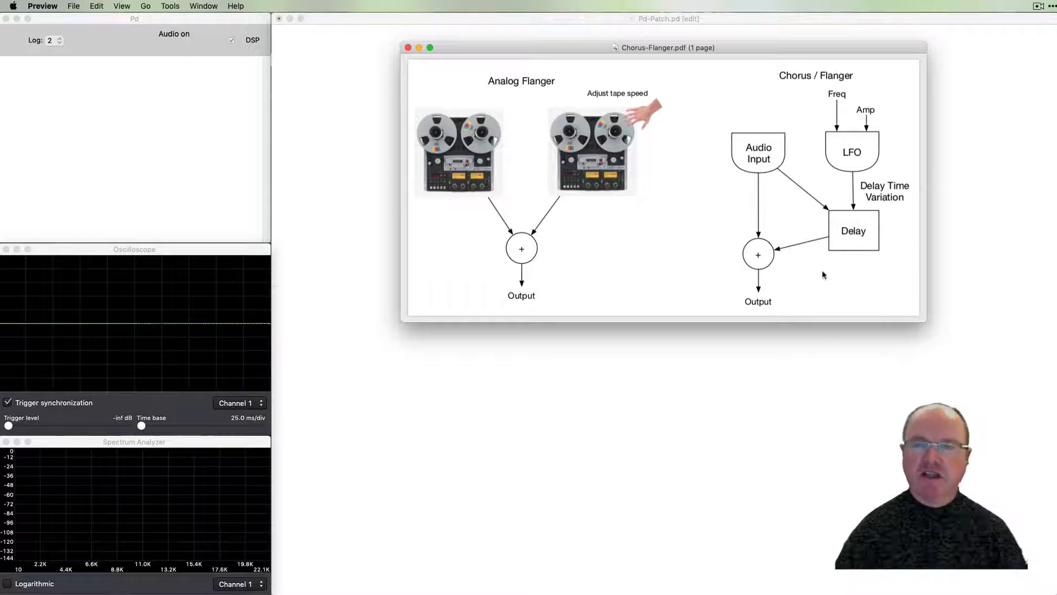
{"action": "mouse_move", "coordinate": [832, 243]}
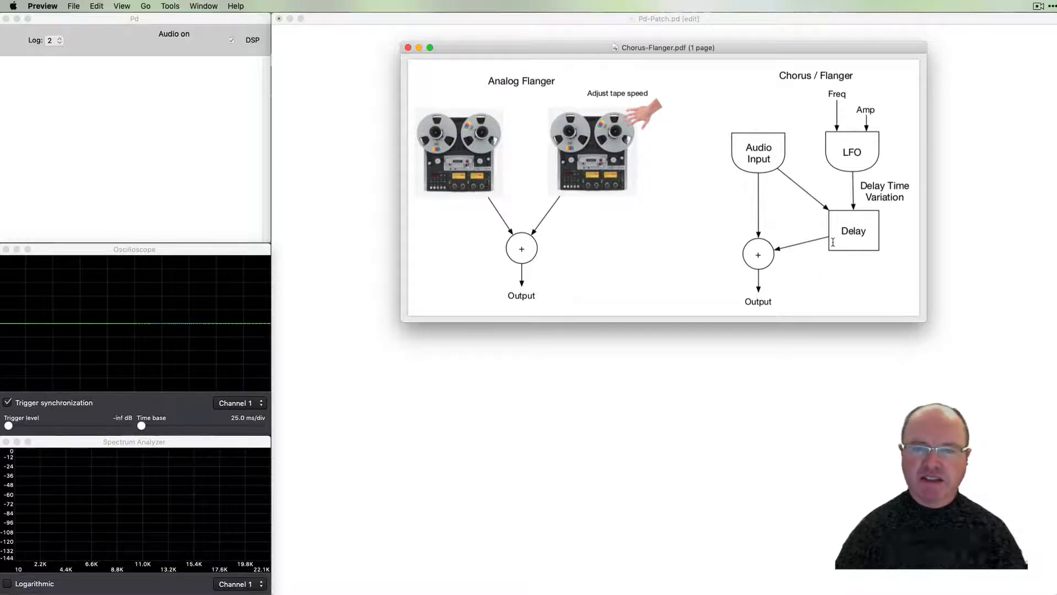
{"action": "mouse_move", "coordinate": [775, 267]}
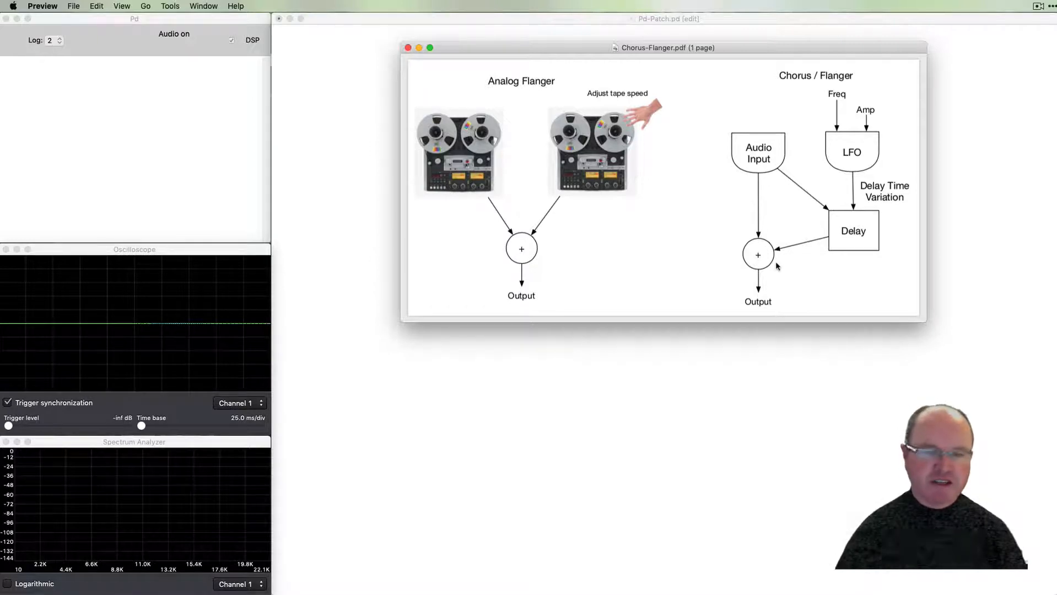
{"action": "mouse_move", "coordinate": [587, 372]}
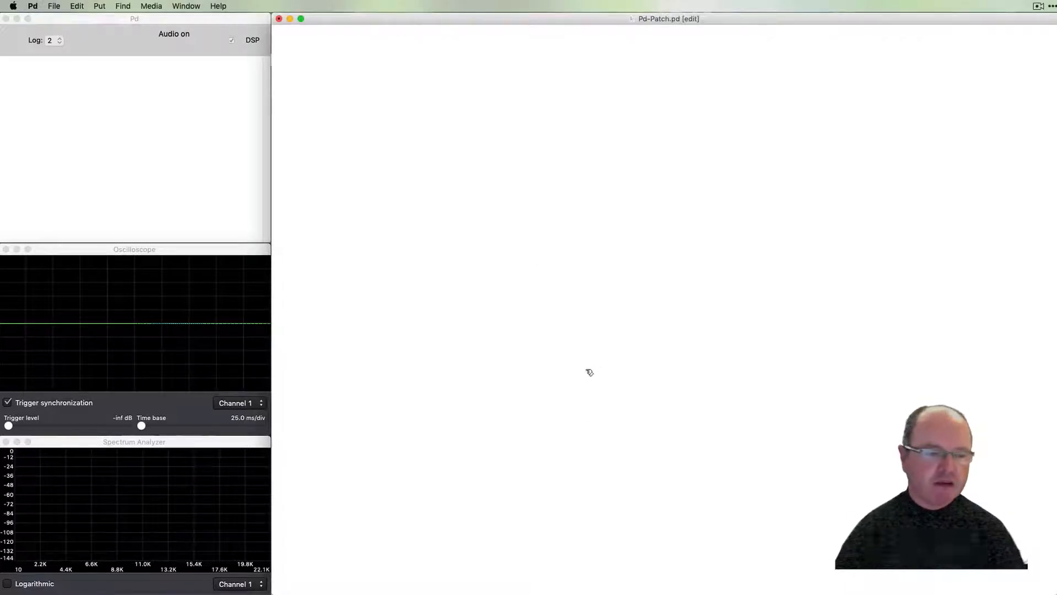
{"action": "mouse_move", "coordinate": [333, 101]}
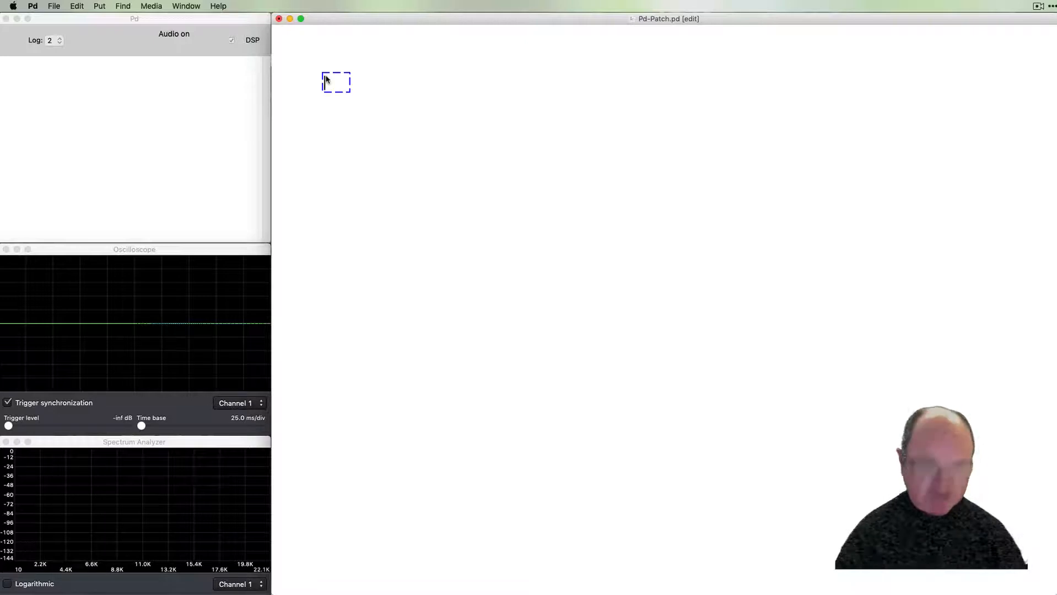
Create a phasor~ 440 ramp oscillator at the top of the patch
{"action": "type", "text": "pas"}
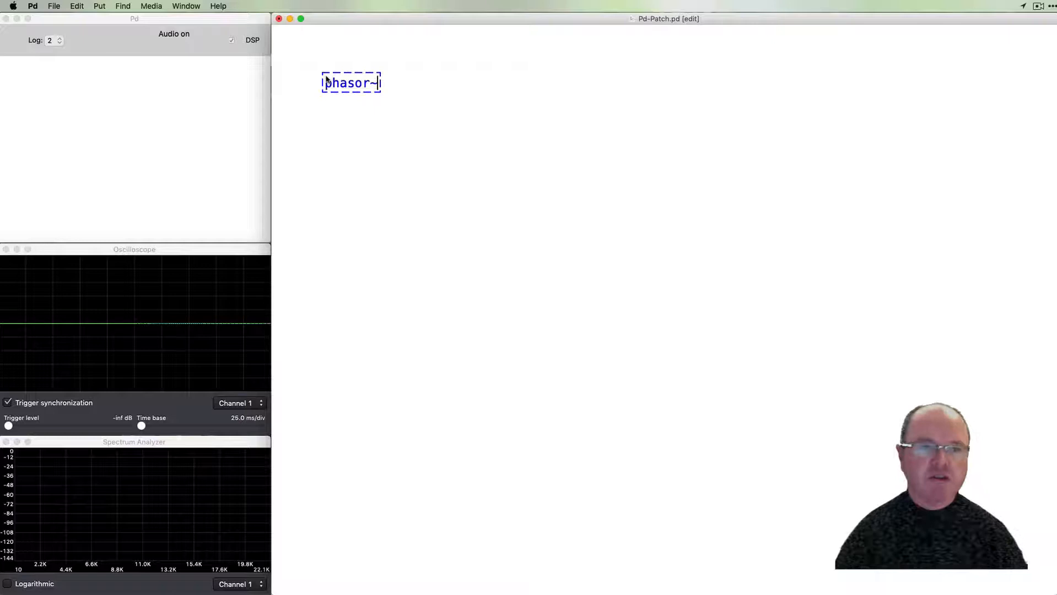
{"action": "type", "text": "440"}
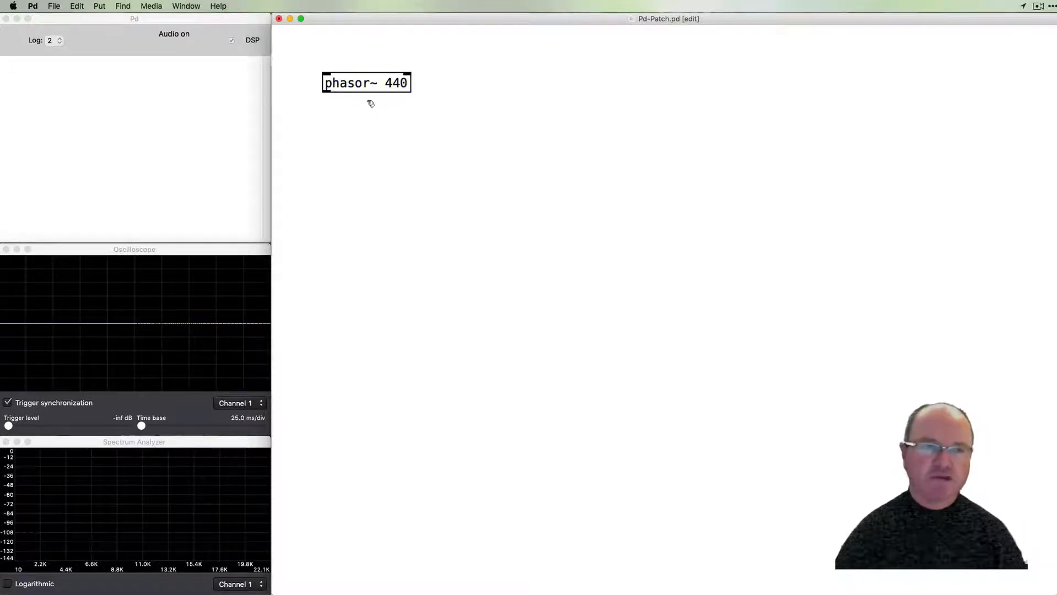
{"action": "mouse_move", "coordinate": [351, 125]}
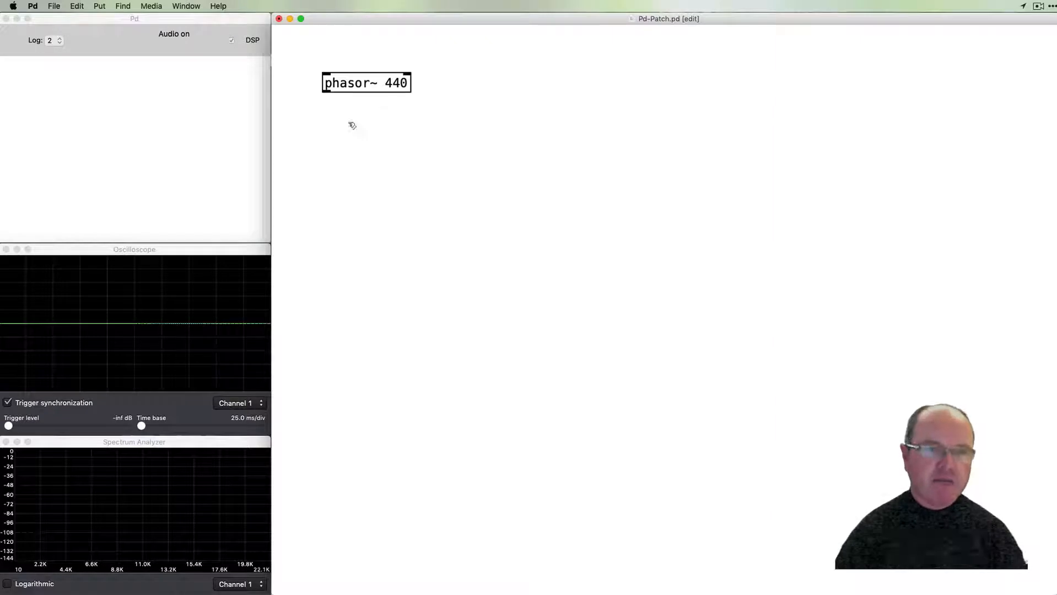
{"action": "left_click", "coordinate": [341, 116]}
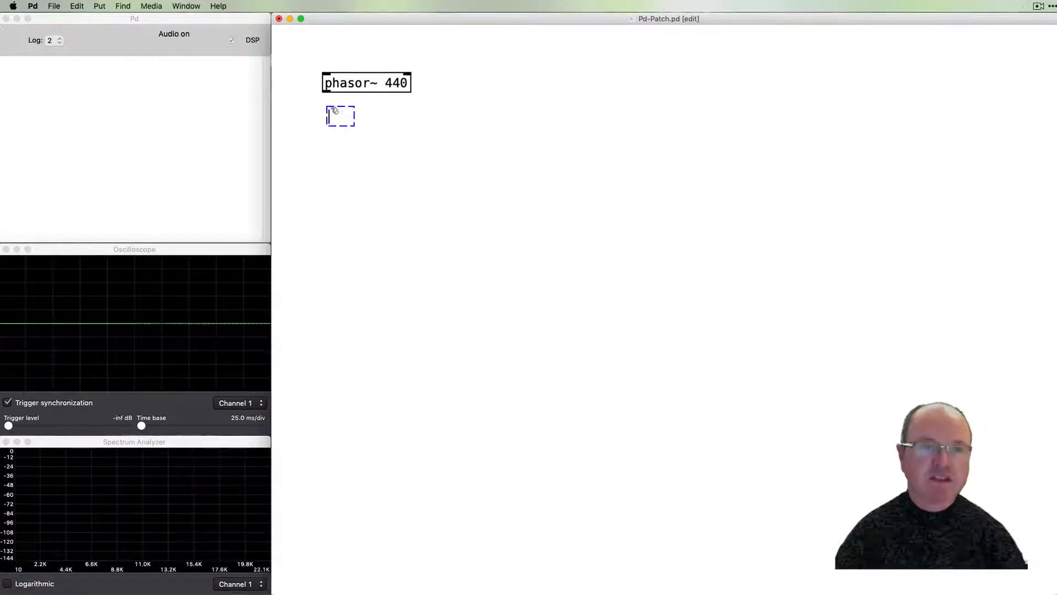
Add an expr~ $v1 * 2 - 1 object beneath it to make the ramp bipolar
{"action": "type", "text": "expr"}
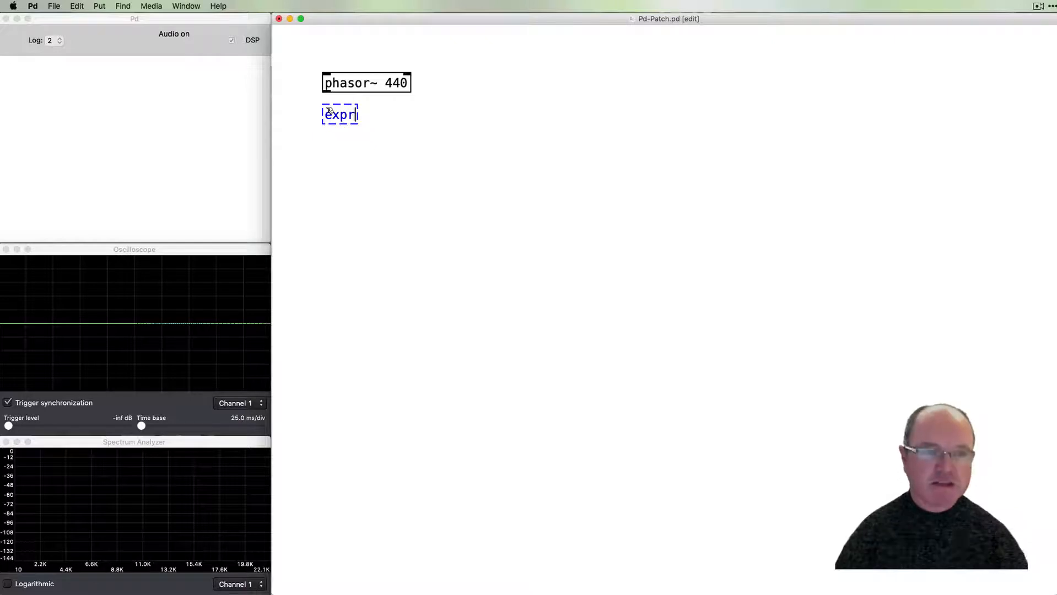
{"action": "type", "text": "~"}
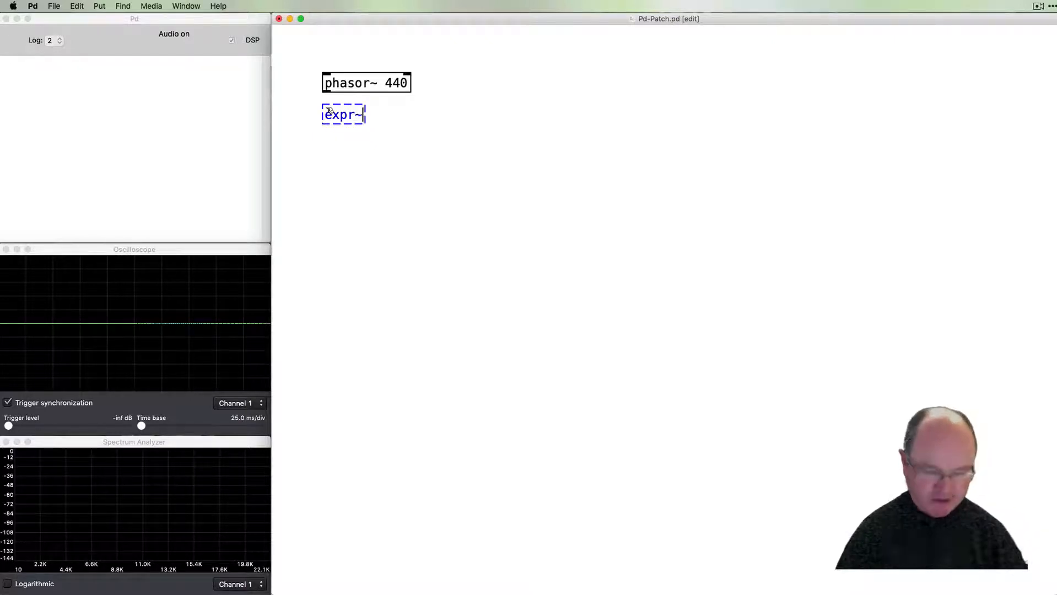
{"action": "type", "text": "$v1"}
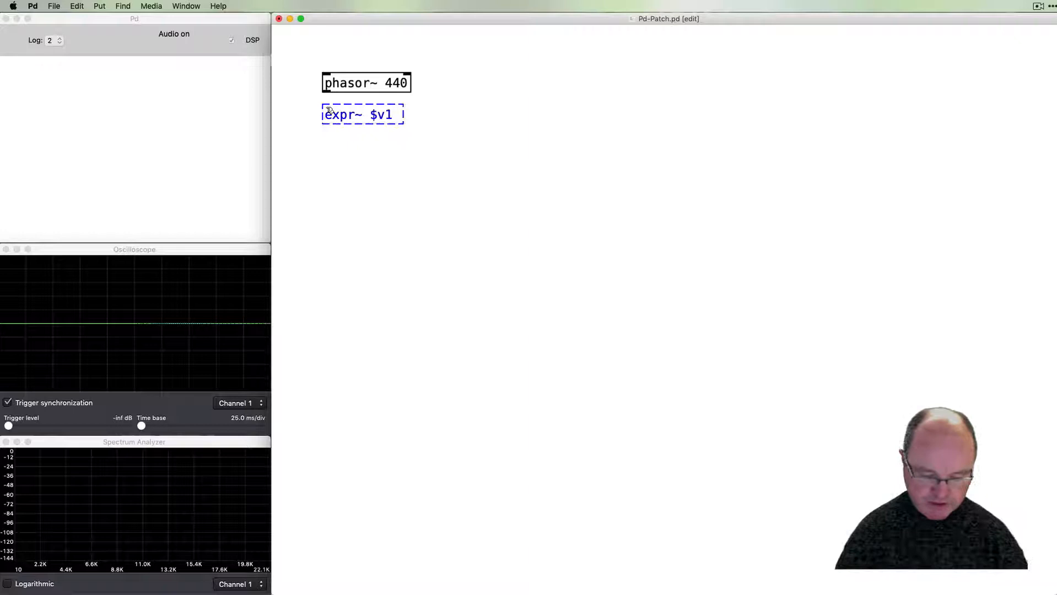
{"action": "type", "text": "* 2"}
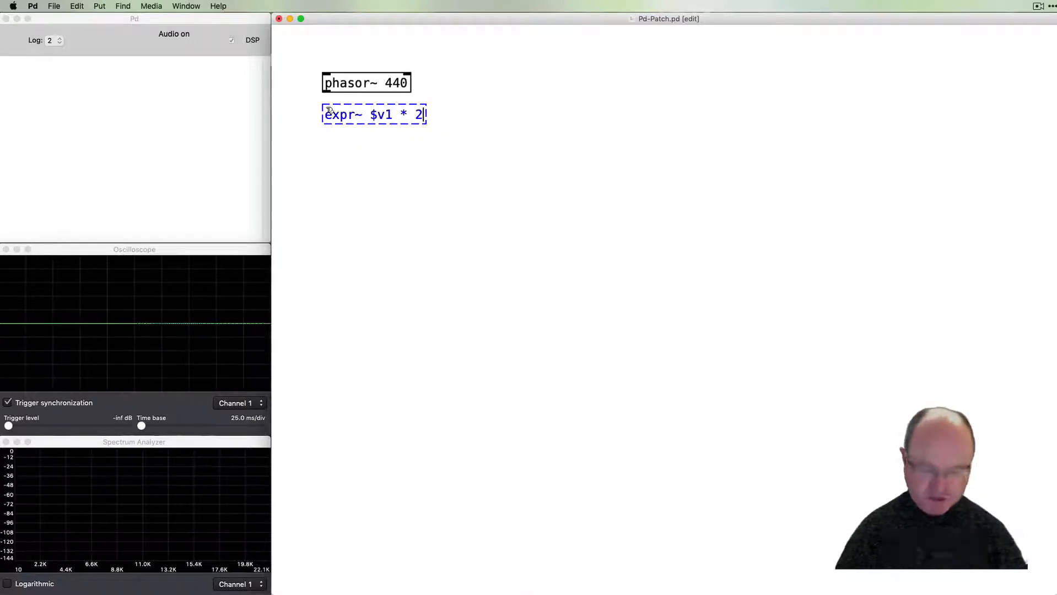
{"action": "type", "text": "- 1"}
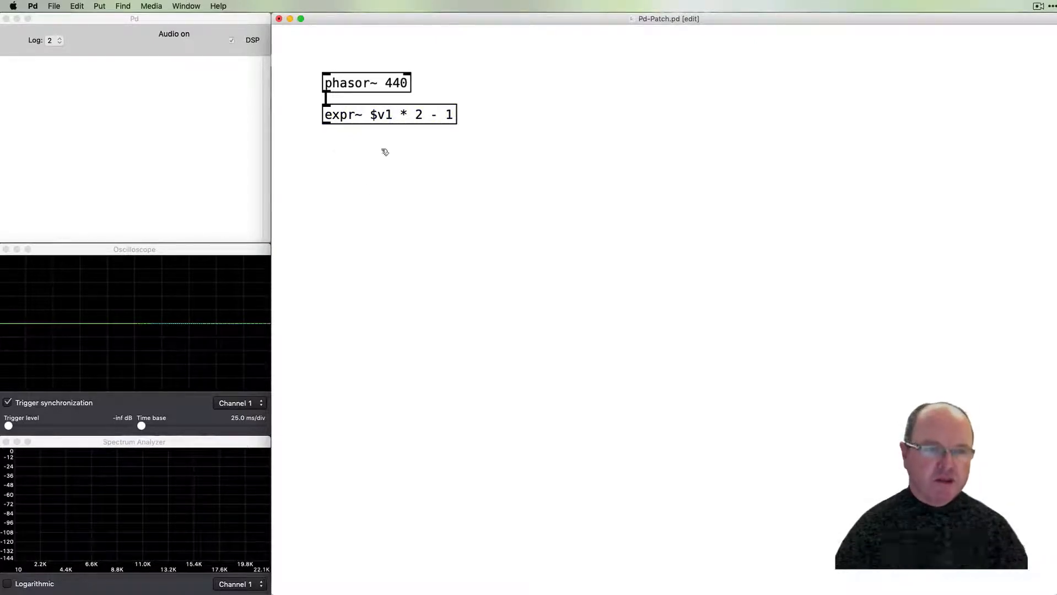
{"action": "mouse_move", "coordinate": [444, 207]}
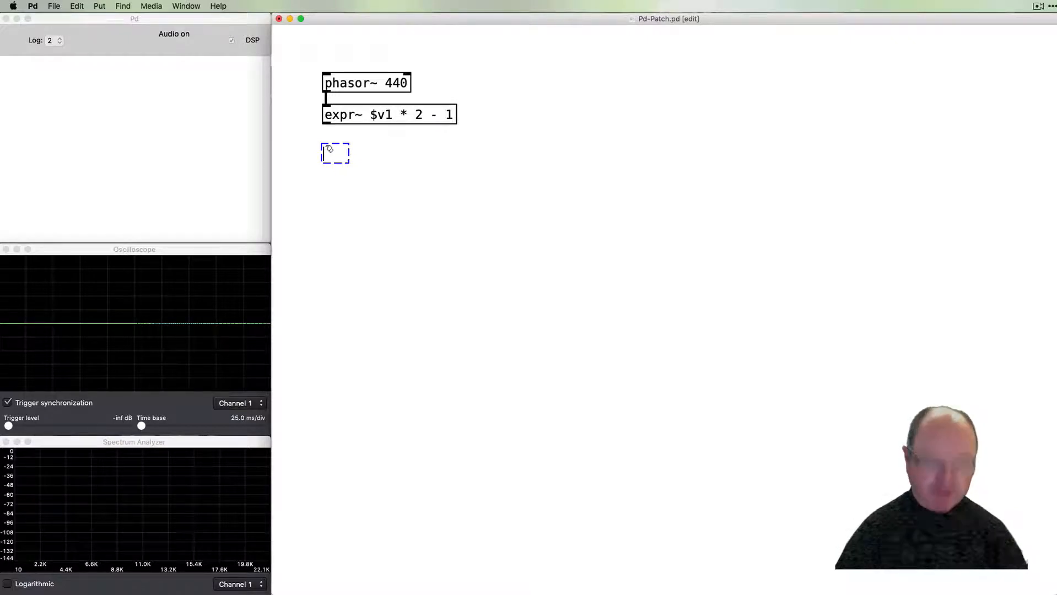
Create a delwrite~ $0-buffer 100 delay line fed by the expr~ sawtooth
{"action": "type", "text": "delwrite"}
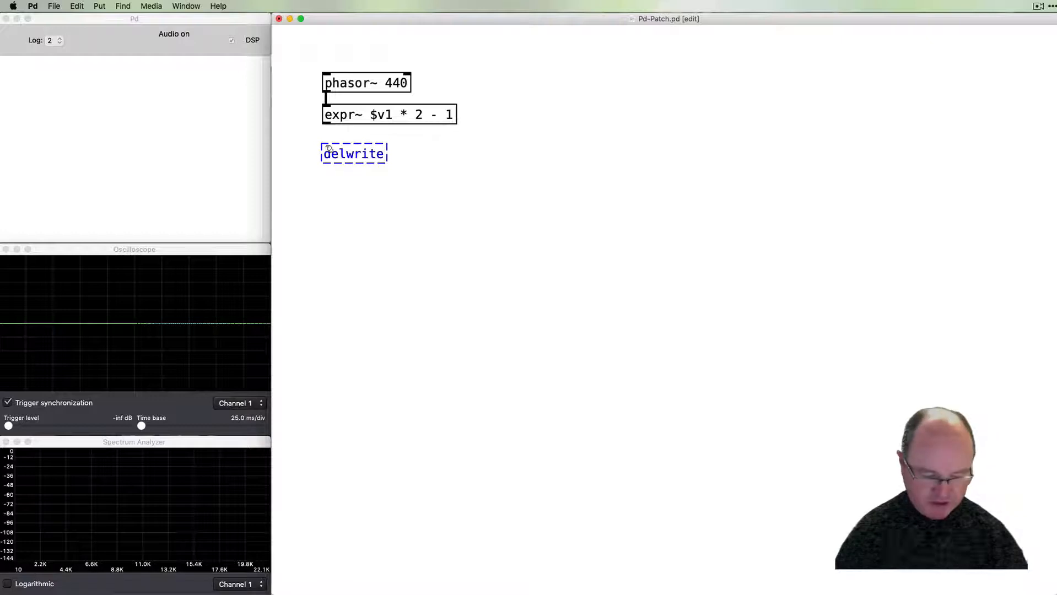
{"action": "type", "text": "~"}
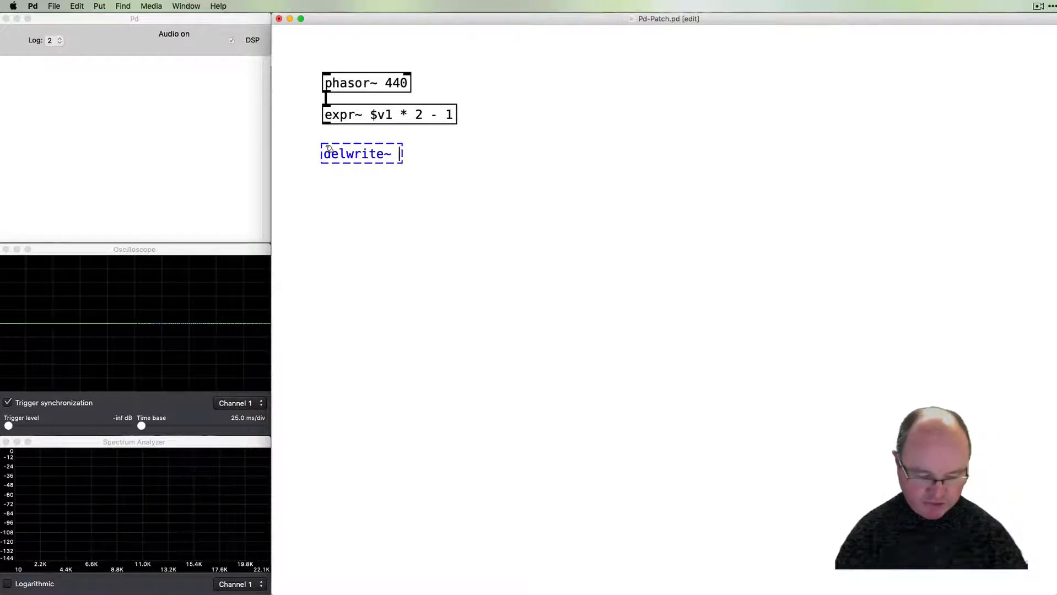
{"action": "type", "text": "$0-"}
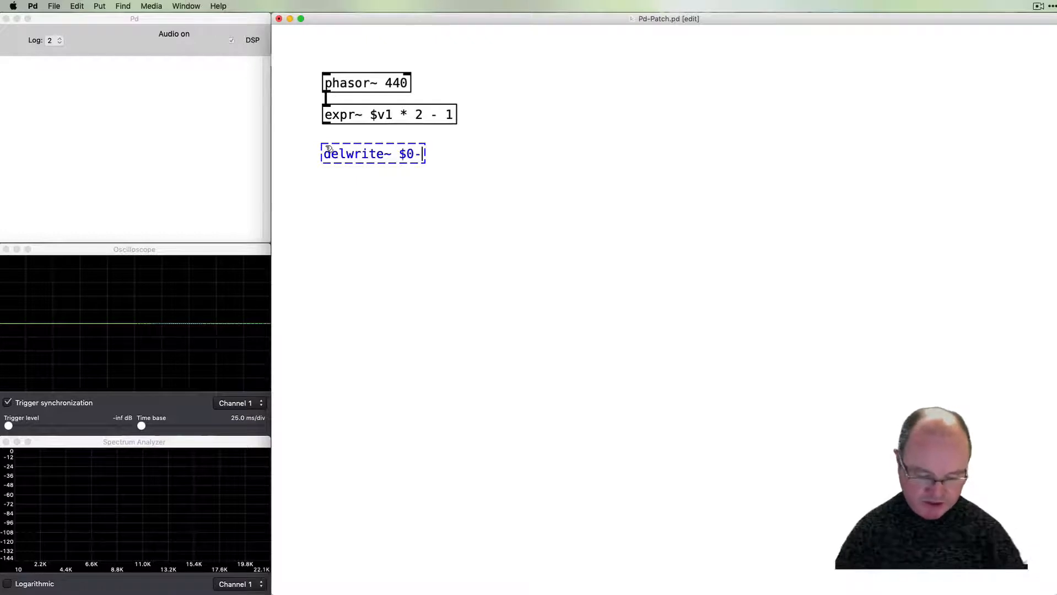
{"action": "type", "text": "buffer"}
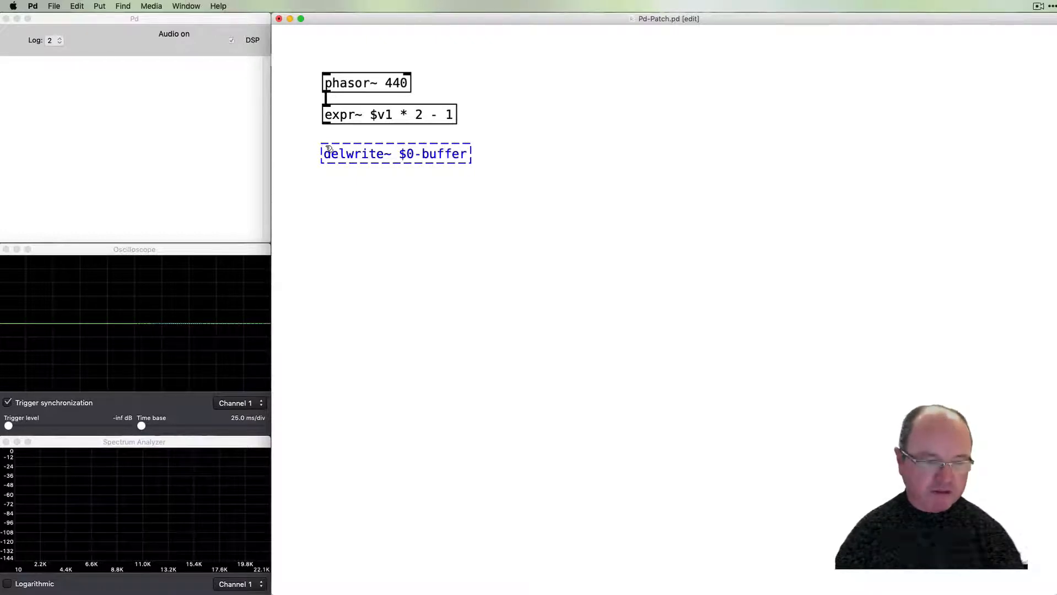
{"action": "type", "text": "100"}
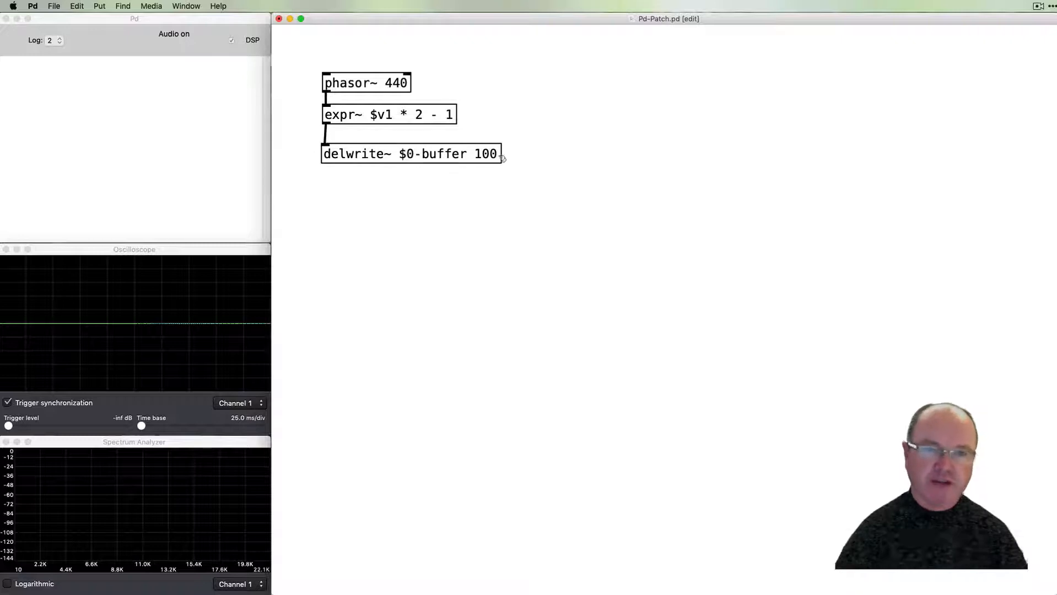
{"action": "left_click", "coordinate": [411, 153]}
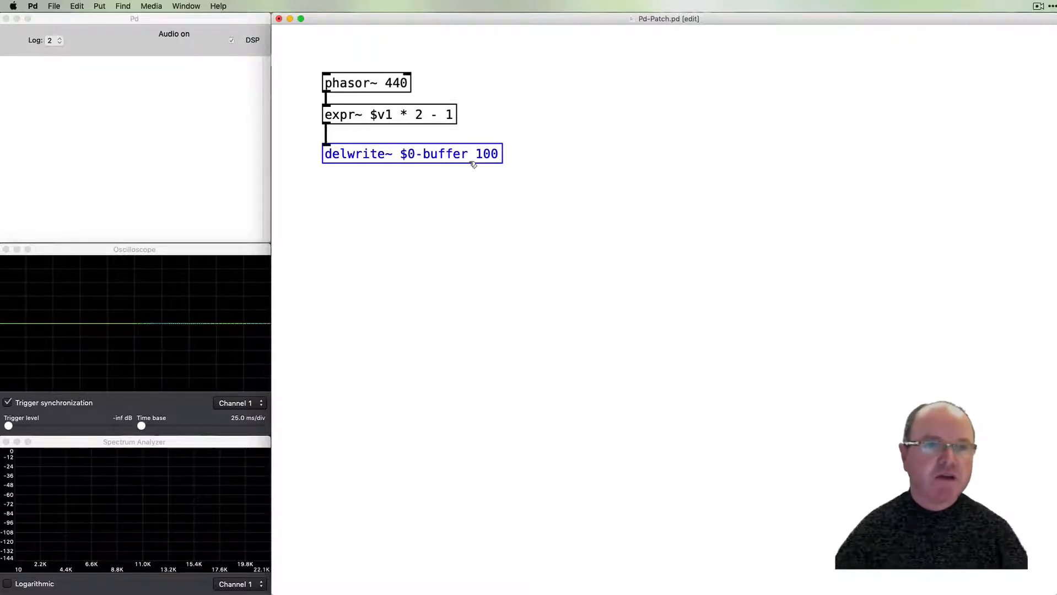
Add a delread4~ $0-buffer object reading from the delay line
{"action": "left_click", "coordinate": [407, 227]}
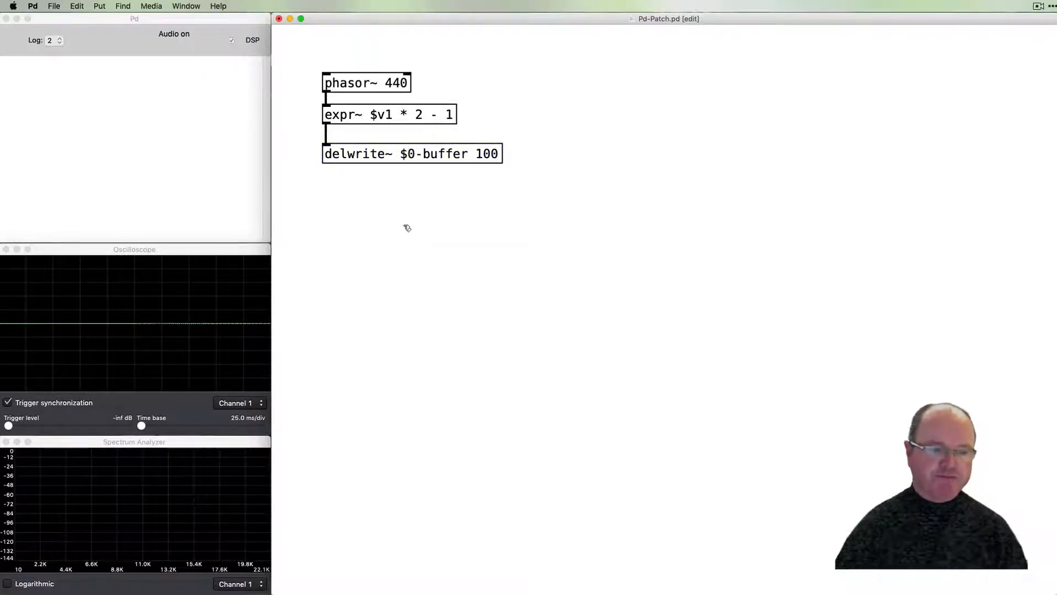
{"action": "mouse_move", "coordinate": [944, 261]}
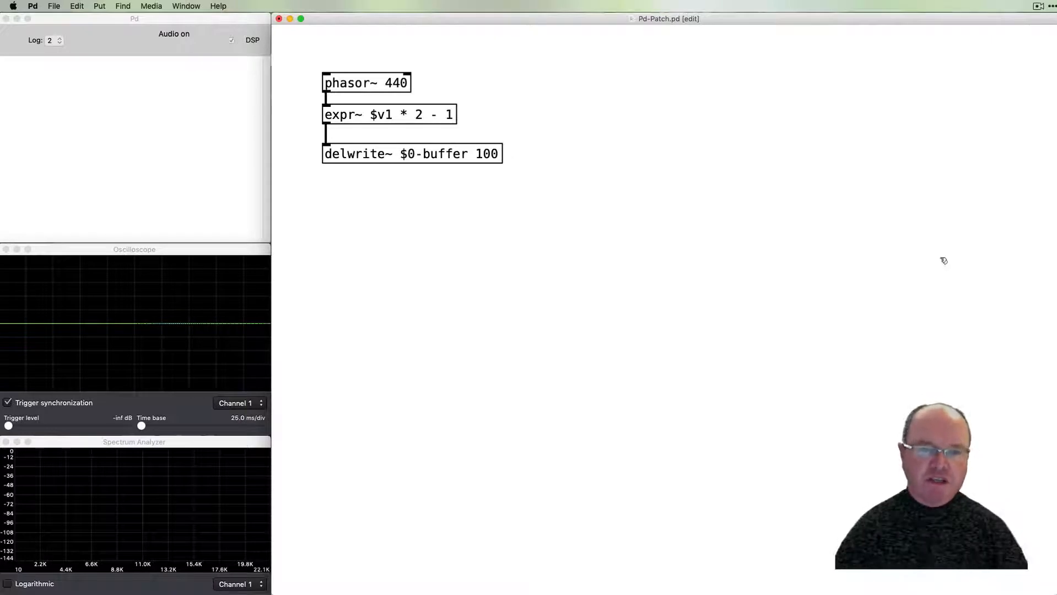
{"action": "mouse_move", "coordinate": [615, 284]}
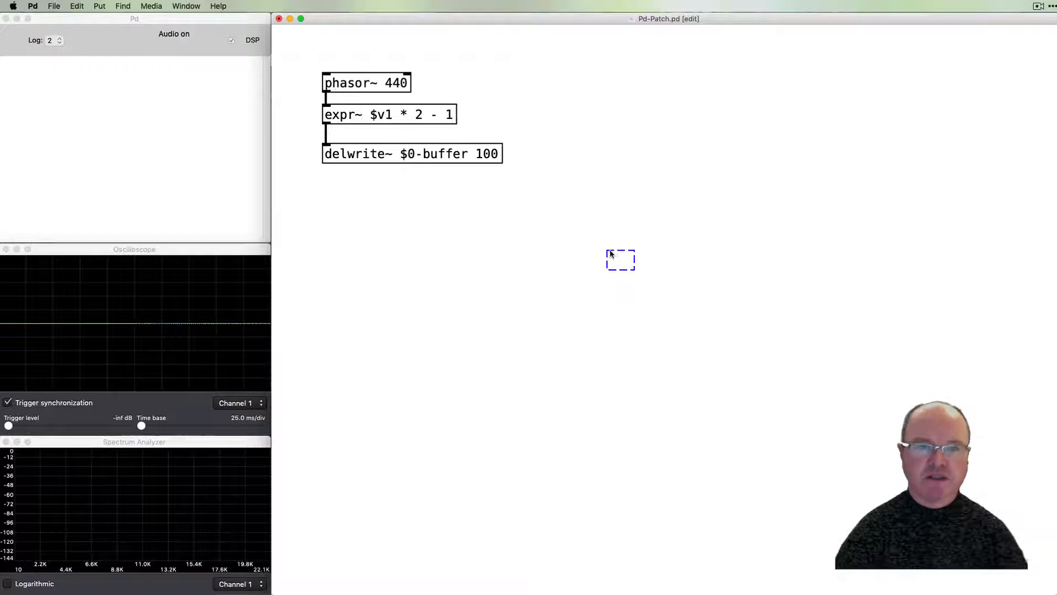
{"action": "type", "text": "delread4"}
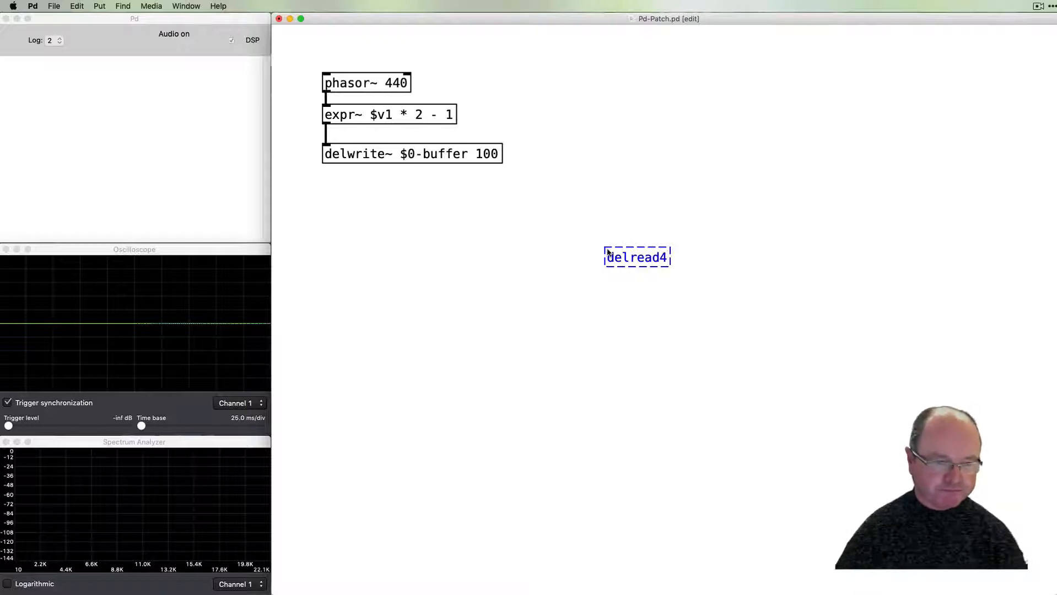
{"action": "type", "text": "~"}
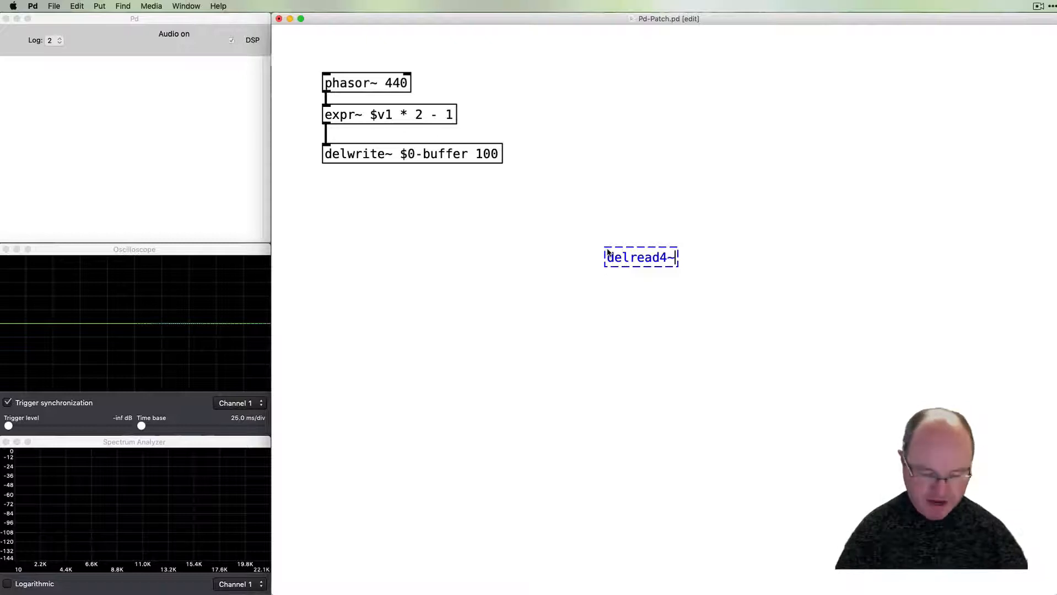
{"action": "type", "text": "$0"}
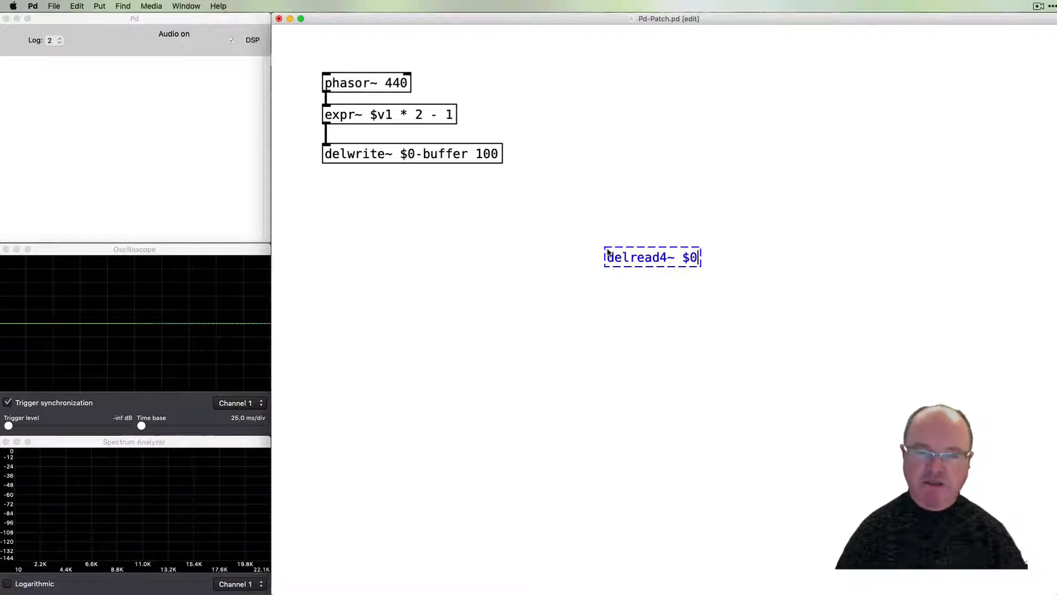
{"action": "type", "text": "-"}
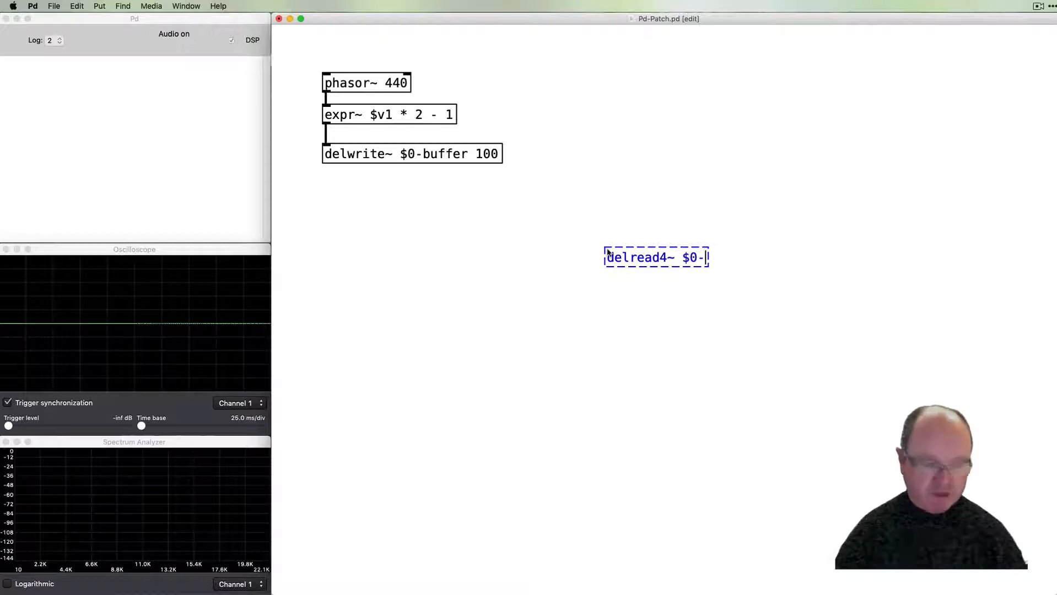
{"action": "type", "text": "buffer"}
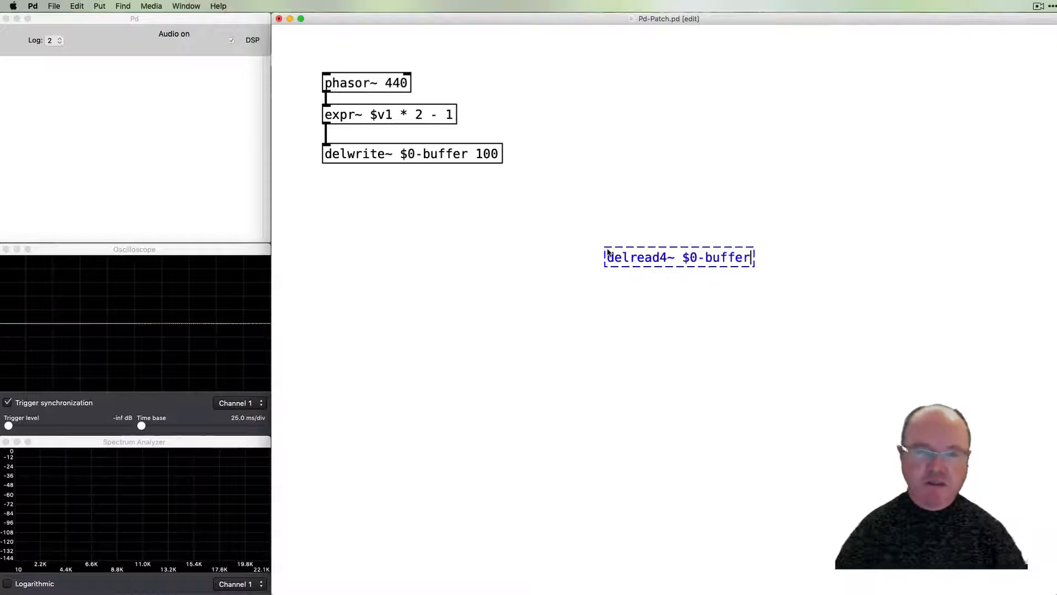
{"action": "mouse_move", "coordinate": [659, 300]}
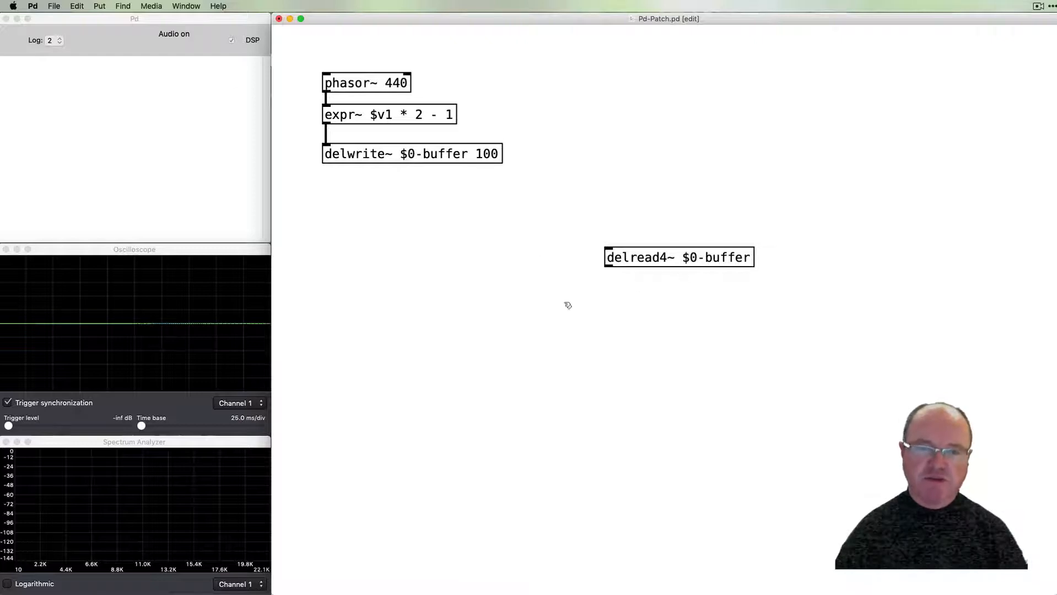
{"action": "mouse_move", "coordinate": [636, 300]}
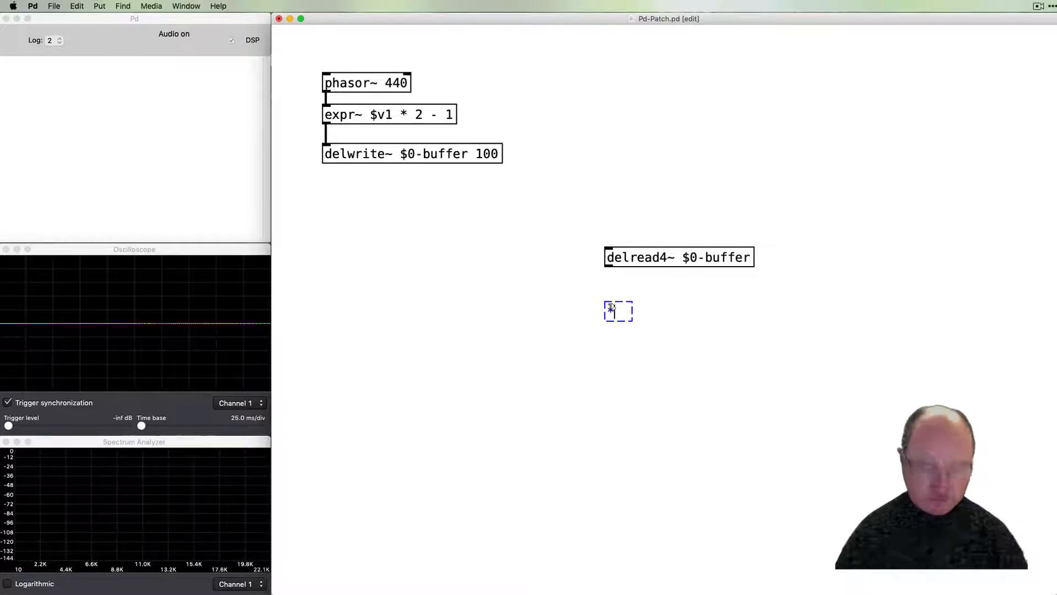
Add a *~ volume stage under delread4~ with a 0–1 slider controlling it
{"action": "type", "text": "*~"}
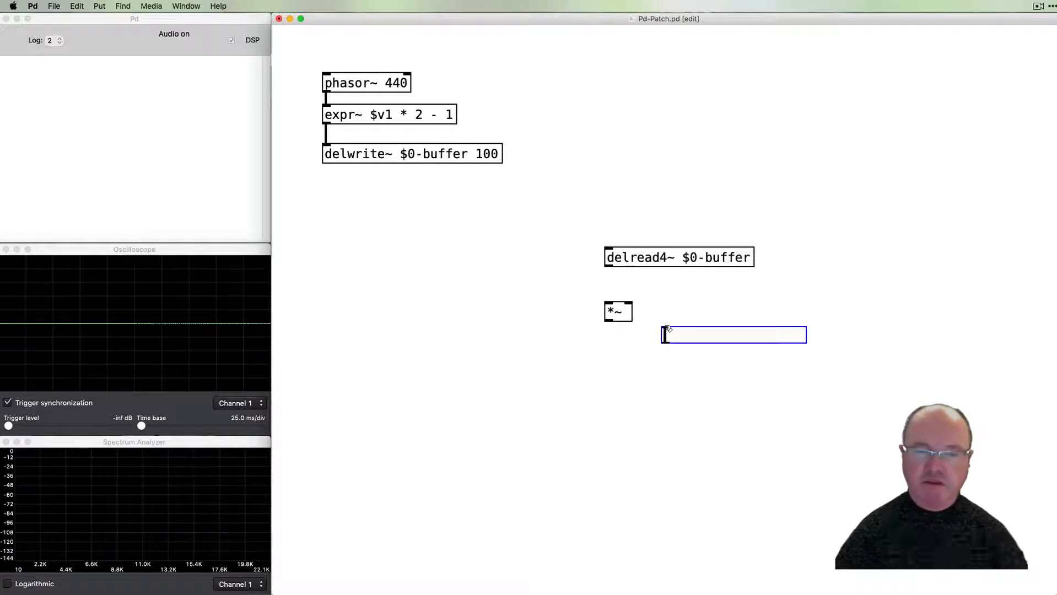
{"action": "right_click", "coordinate": [733, 335]}
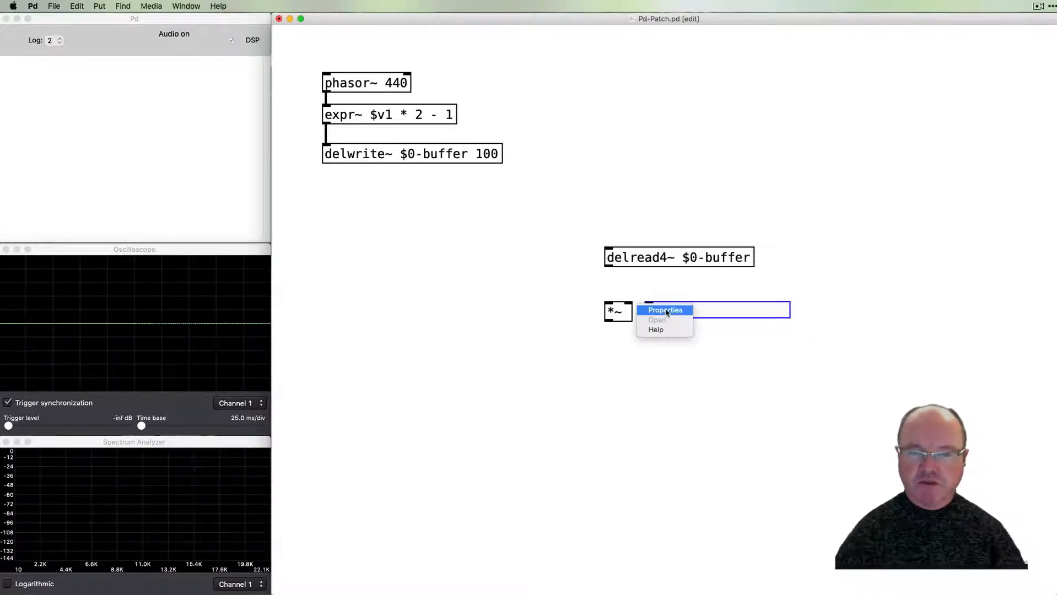
{"action": "left_click", "coordinate": [666, 310]}
{"action": "type", "text": "1"}
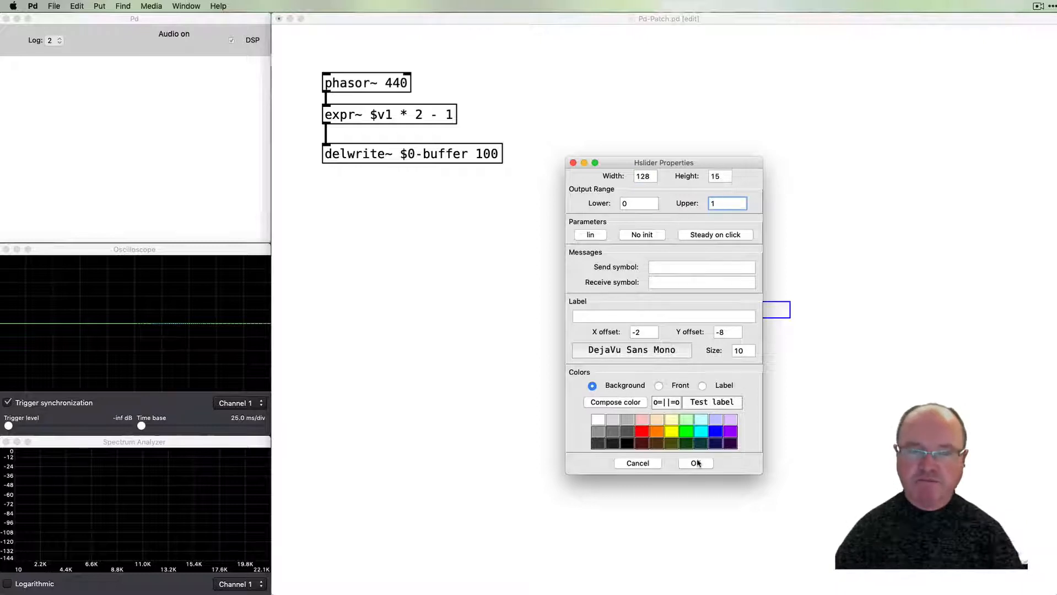
{"action": "left_click", "coordinate": [695, 463]}
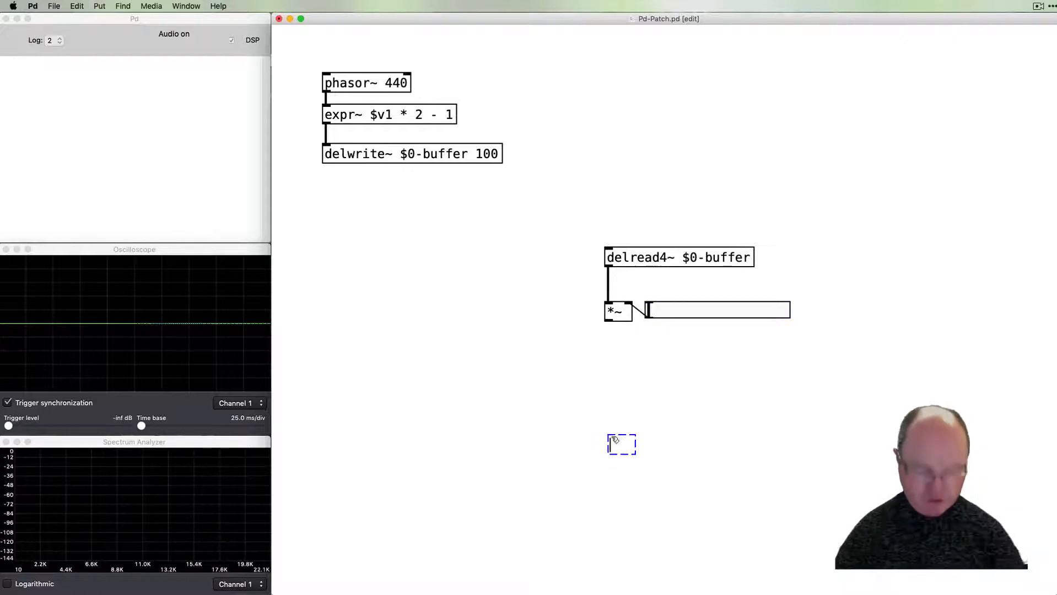
Add a dac~ output receiving the *~ signal on both channels
{"action": "type", "text": "dac~"}
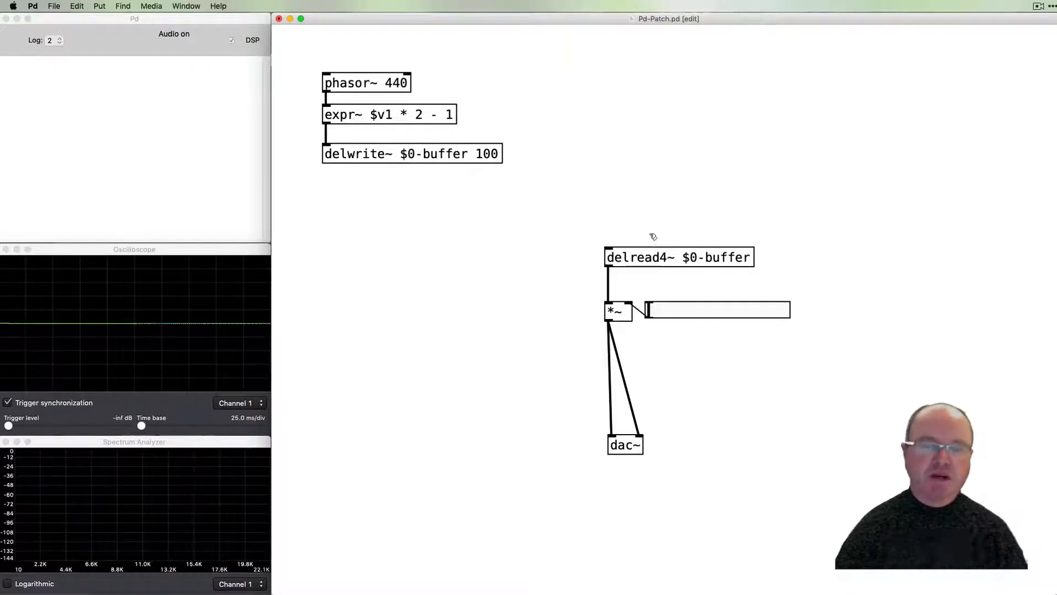
{"action": "mouse_move", "coordinate": [720, 221]}
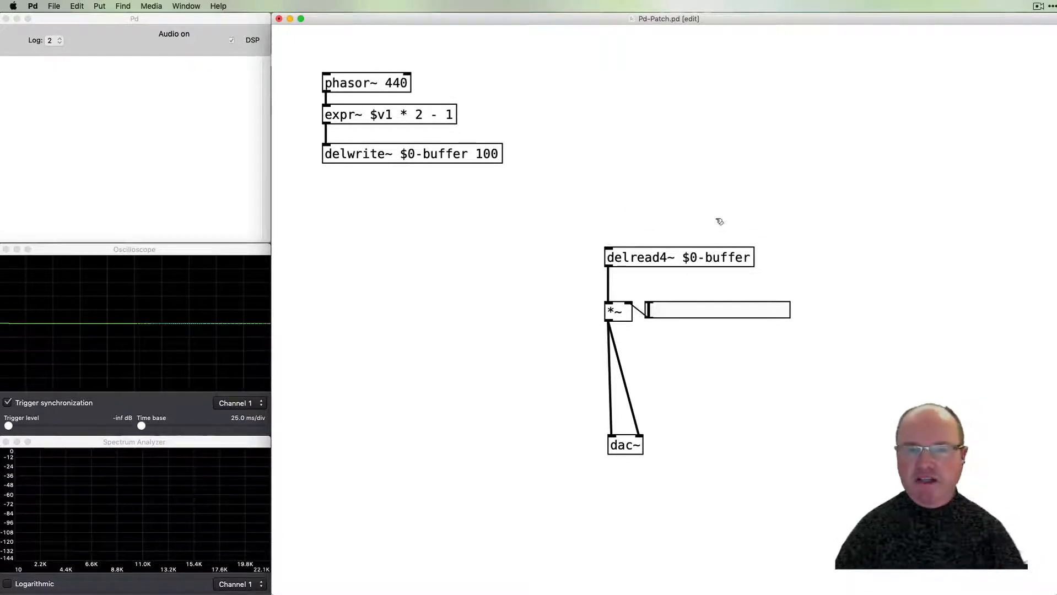
{"action": "mouse_move", "coordinate": [646, 224]}
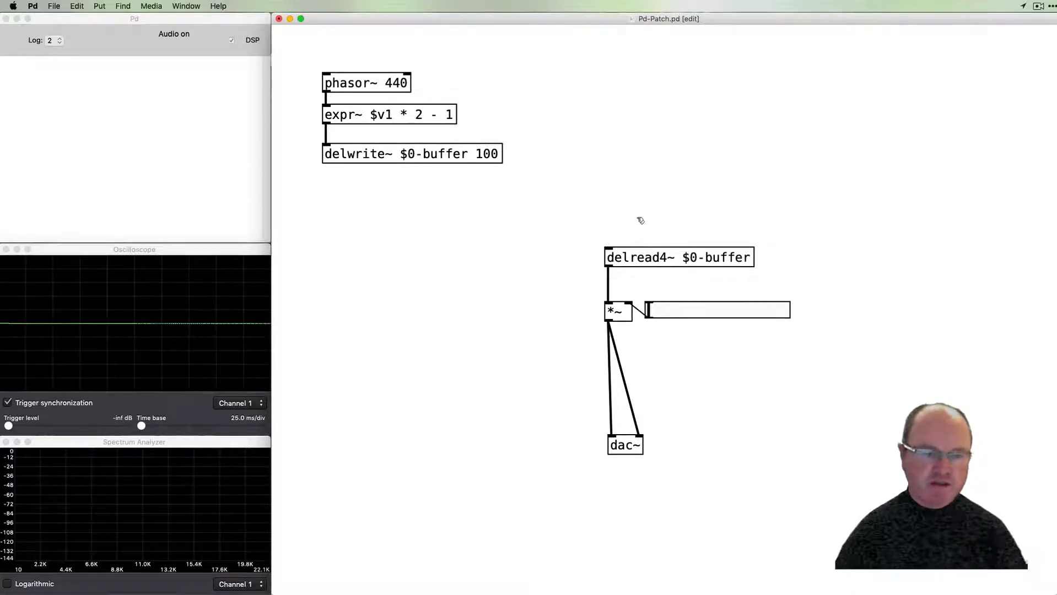
{"action": "mouse_move", "coordinate": [648, 198]}
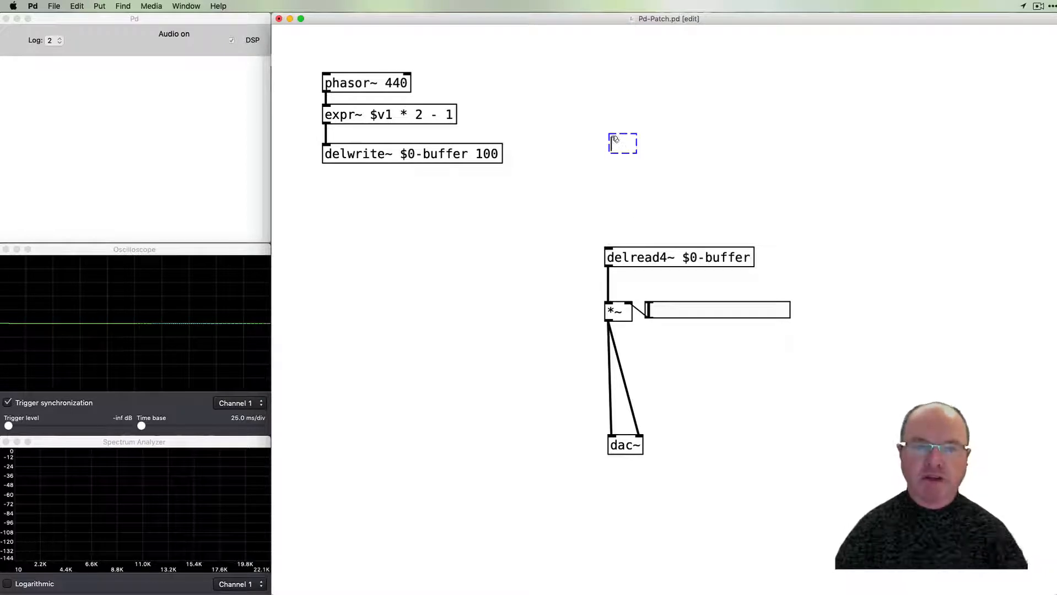
Place a 0 number box and an osc~ LFO object for the modulation source
{"action": "type", "text": "0"}
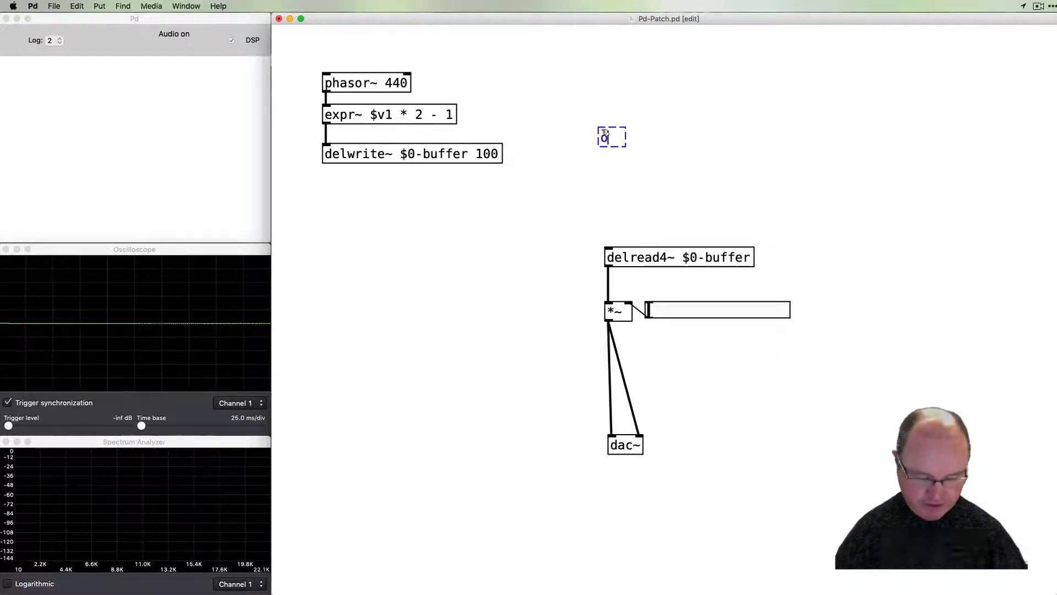
{"action": "type", "text": "osc~"}
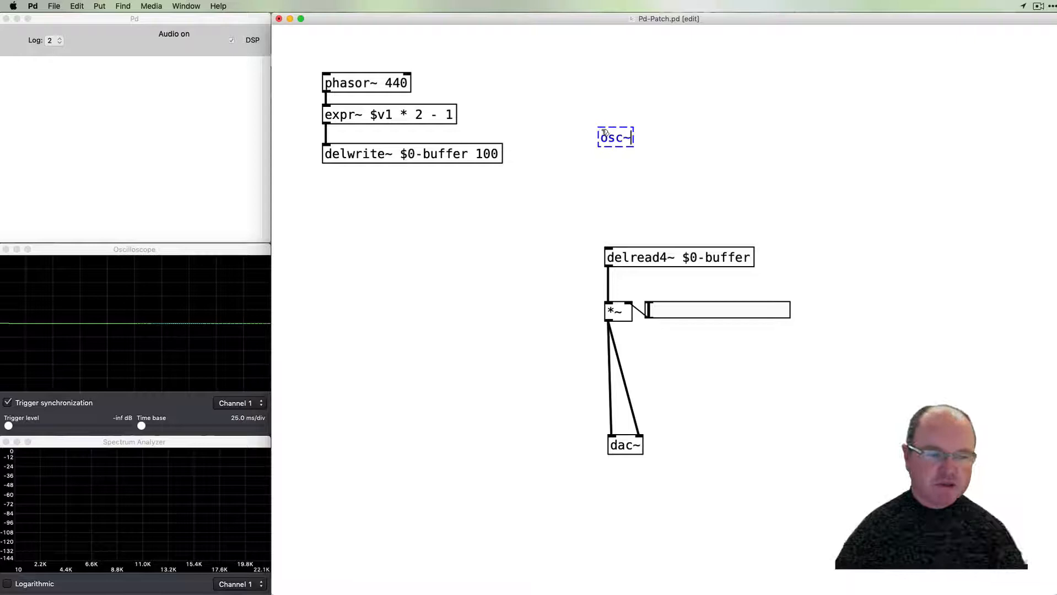
{"action": "mouse_move", "coordinate": [654, 163]}
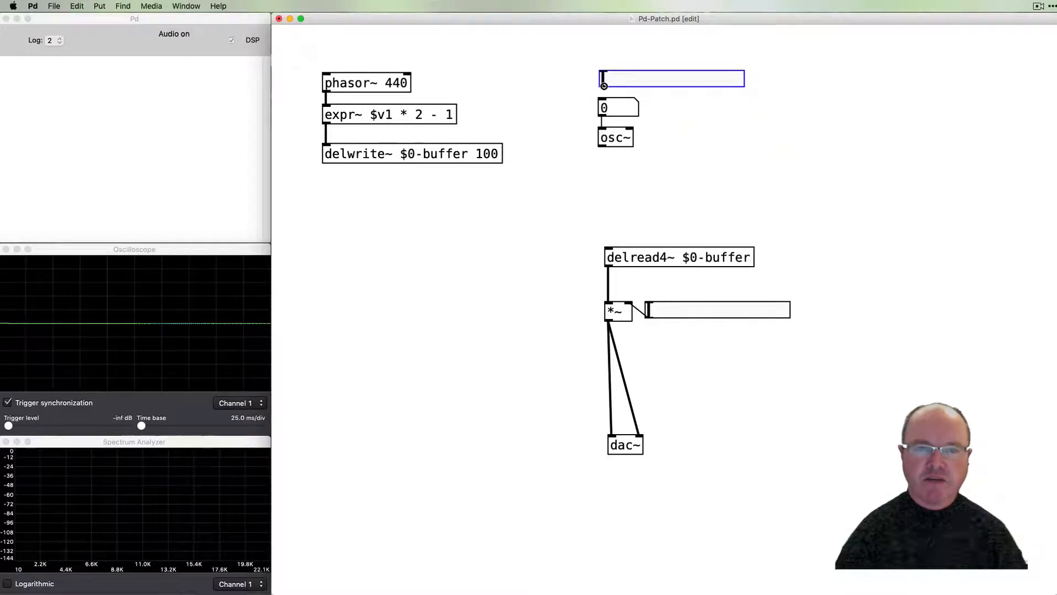
{"action": "mouse_move", "coordinate": [801, 137]}
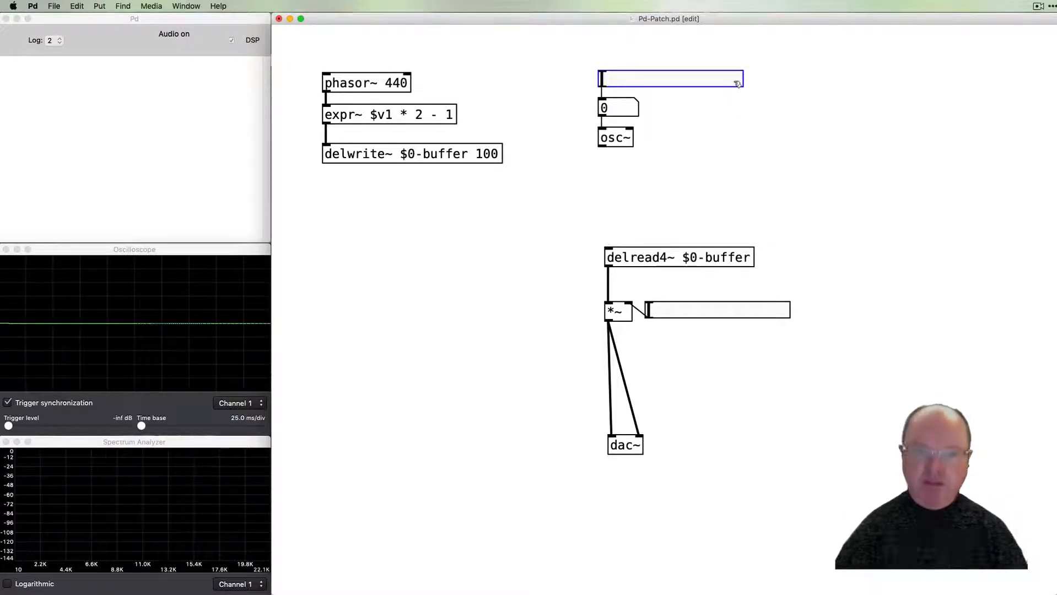
{"action": "mouse_move", "coordinate": [698, 79]}
{"action": "type", "text": "2"}
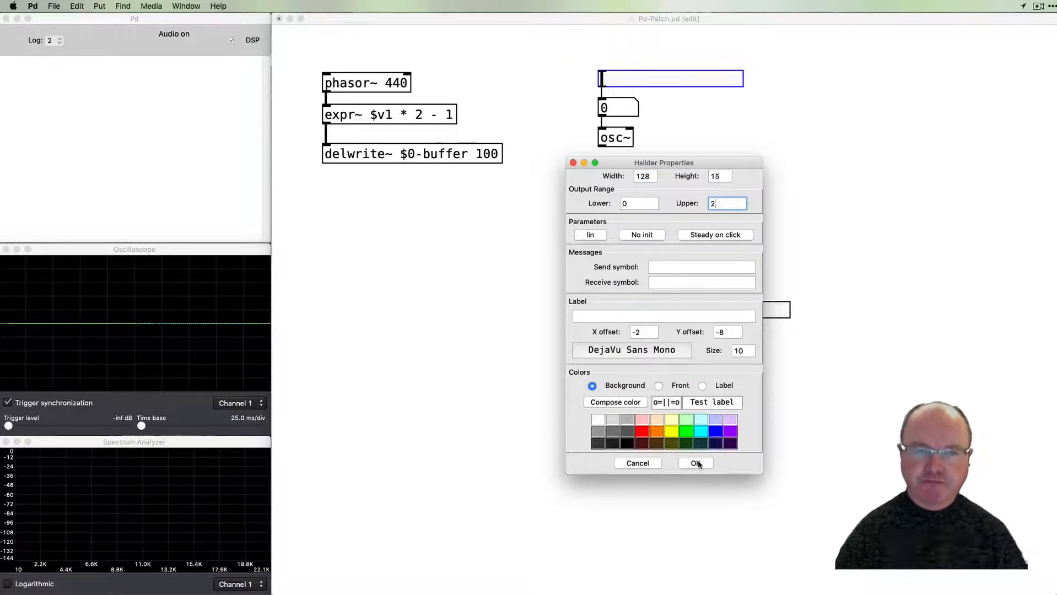
Apply the LFO slider's 0–2 range and start a new object below osc~
{"action": "left_click", "coordinate": [696, 463]}
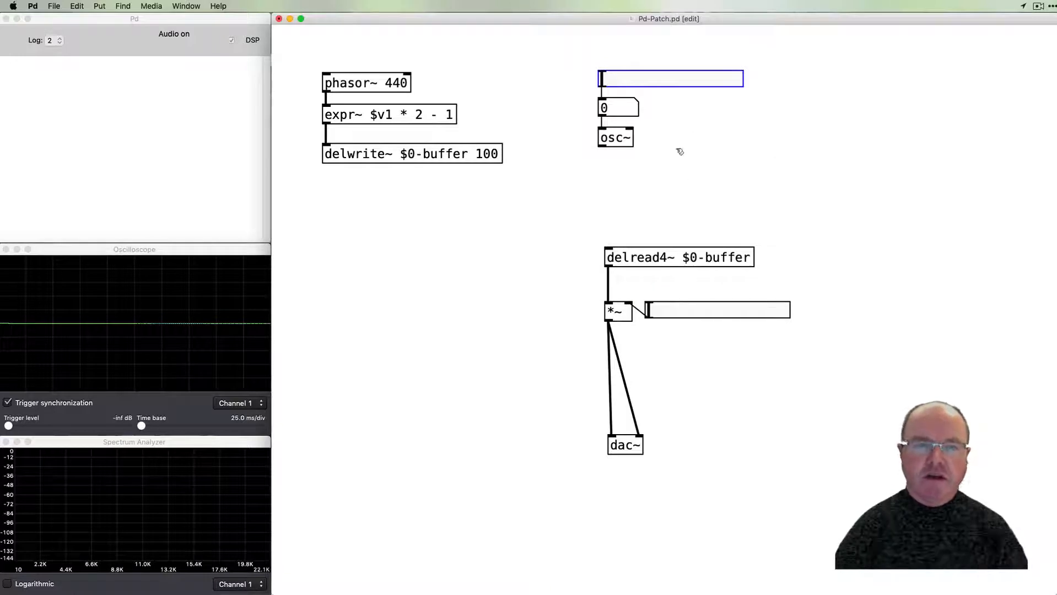
{"action": "mouse_move", "coordinate": [614, 147]}
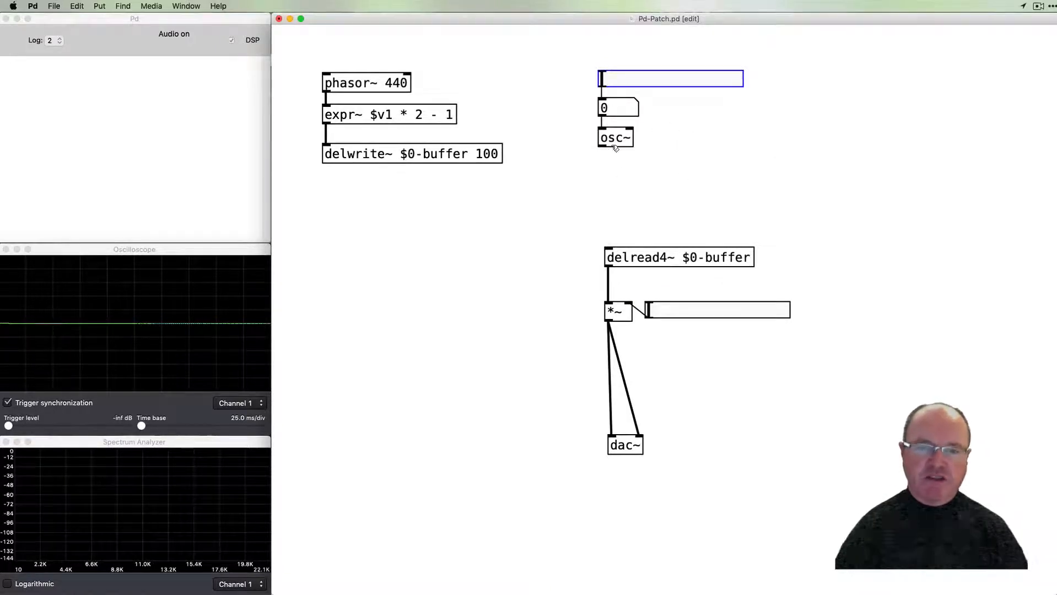
{"action": "mouse_move", "coordinate": [615, 177]}
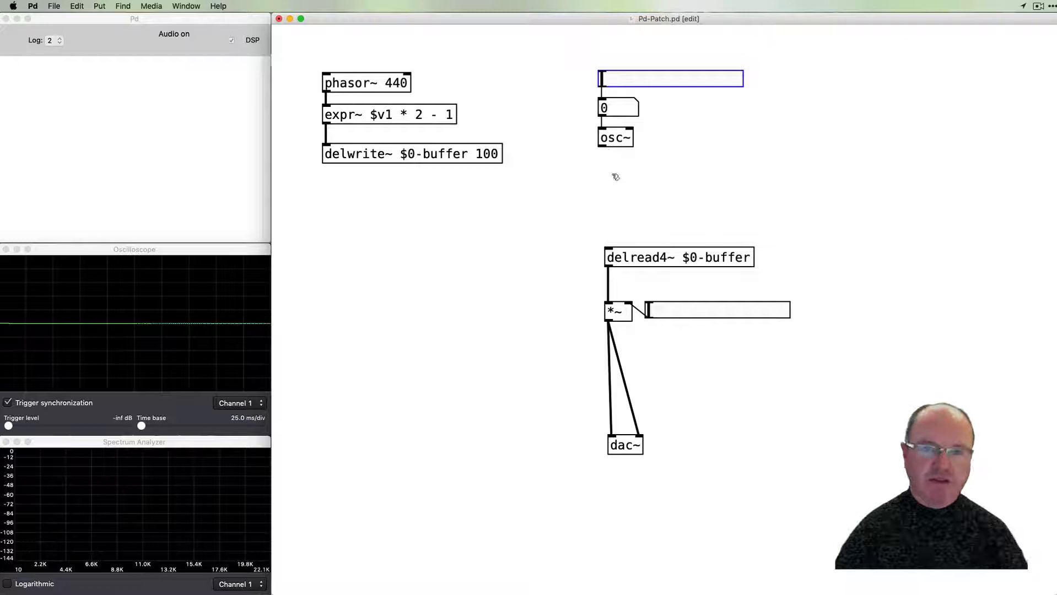
{"action": "mouse_move", "coordinate": [617, 155]}
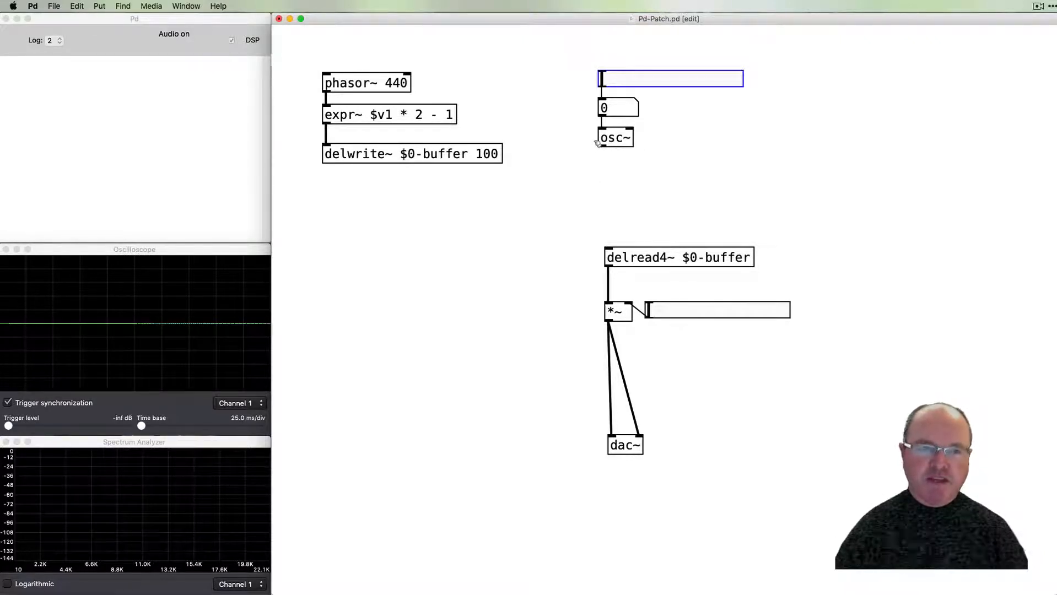
{"action": "mouse_move", "coordinate": [614, 172]}
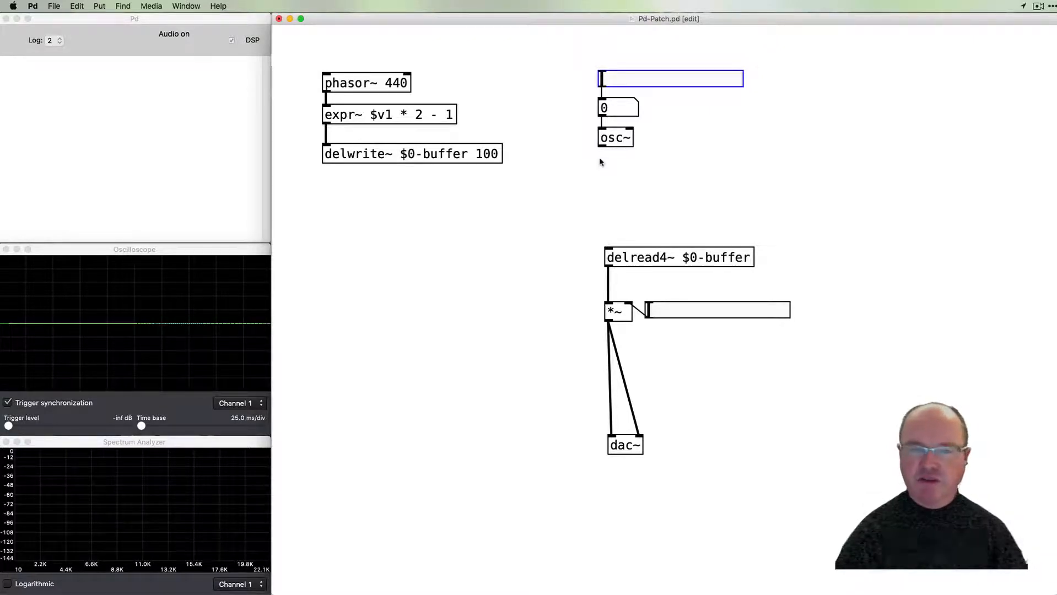
{"action": "mouse_move", "coordinate": [608, 184]}
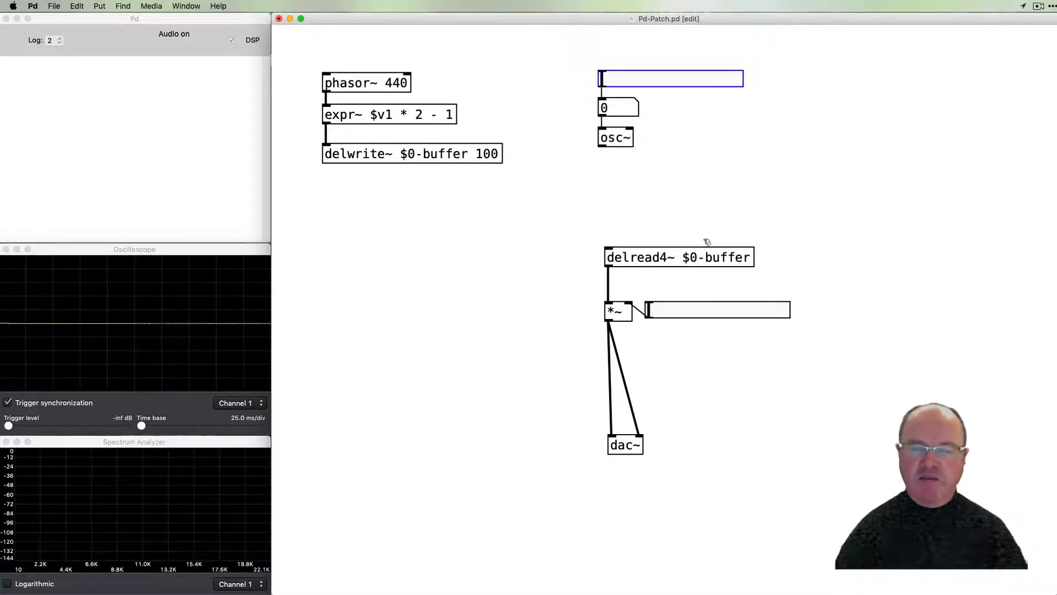
{"action": "mouse_move", "coordinate": [614, 214]}
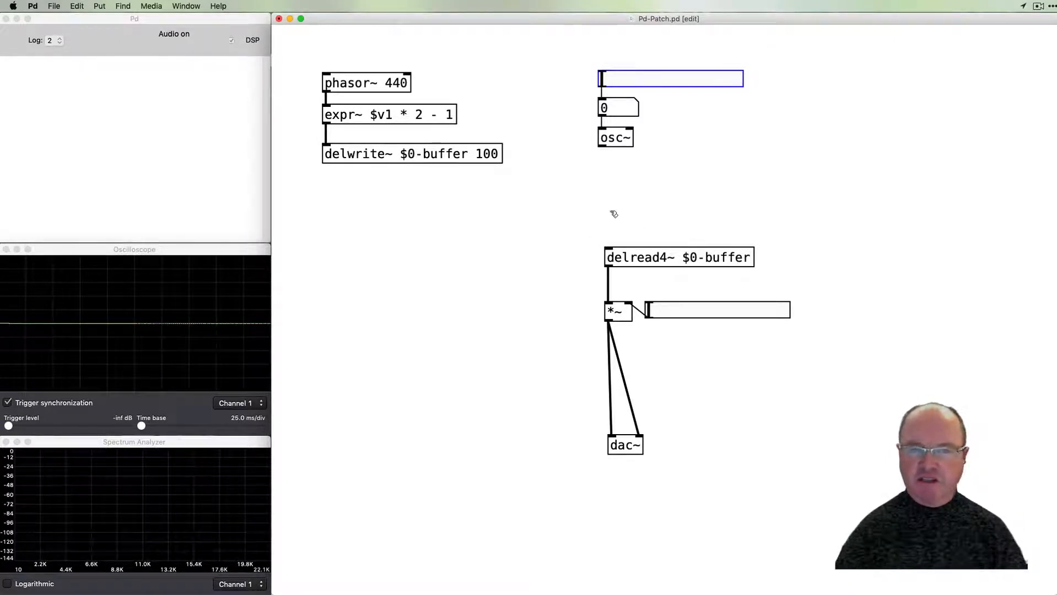
{"action": "mouse_move", "coordinate": [611, 233]}
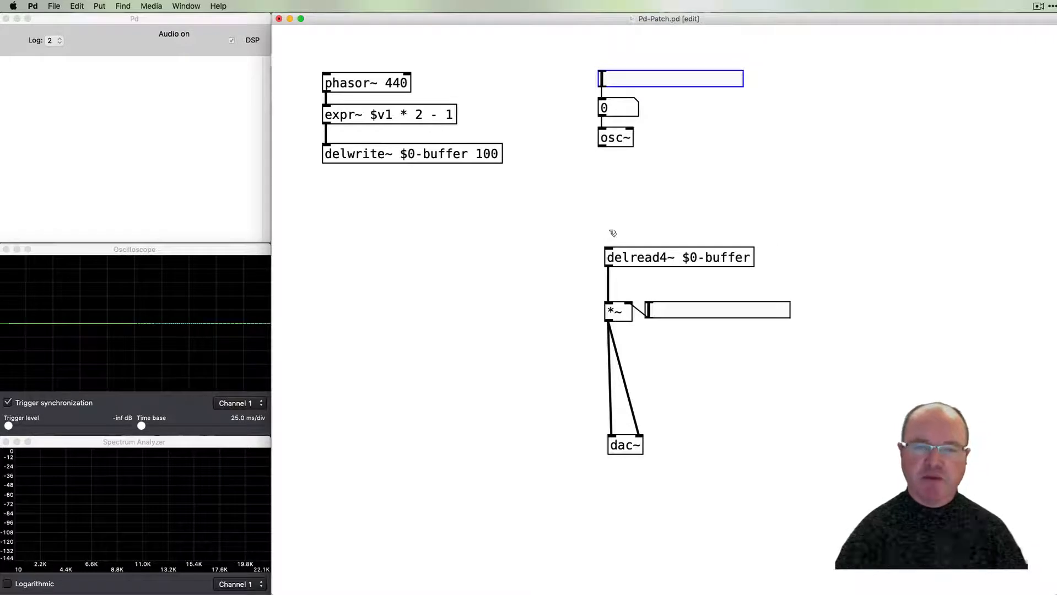
{"action": "mouse_move", "coordinate": [633, 239]}
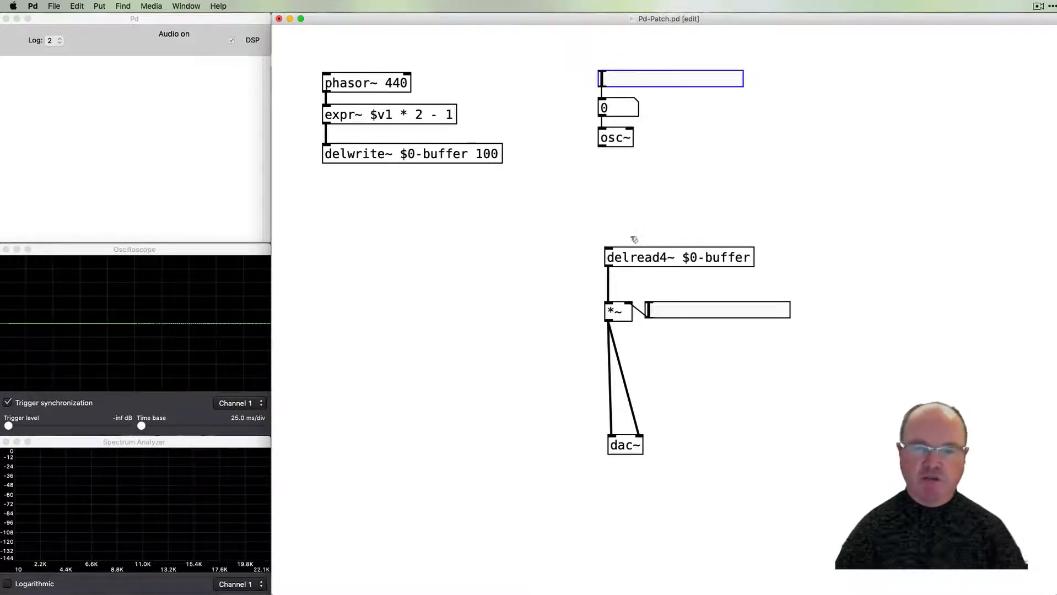
{"action": "mouse_move", "coordinate": [531, 229]}
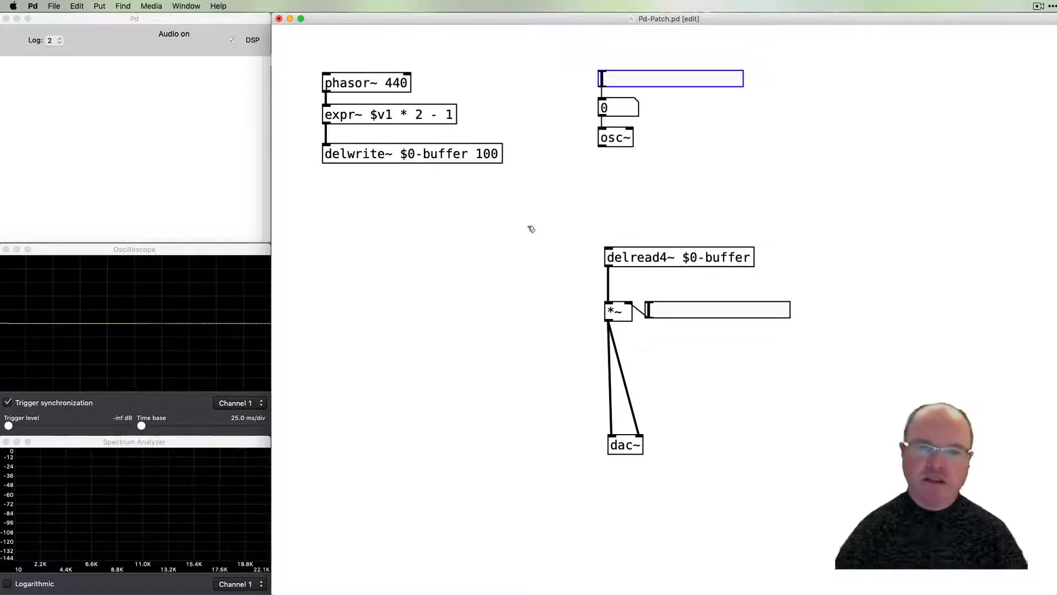
{"action": "left_click", "coordinate": [615, 175]}
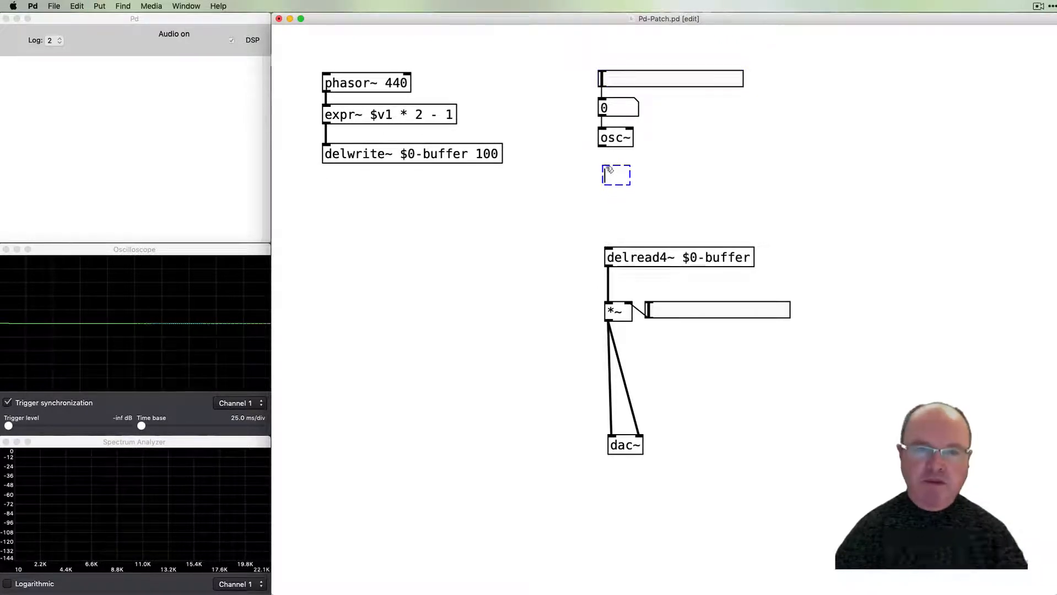
Add an expr~ ($v1 + 1) / 2 object to rescale the LFO output to 0–1
{"action": "type", "text": "expr"}
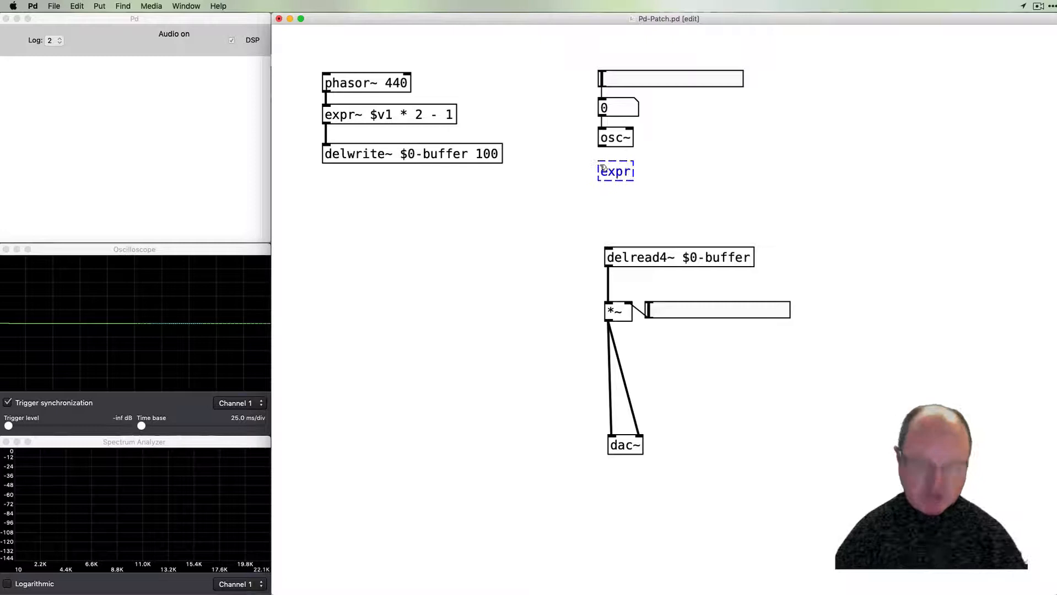
{"action": "type", "text": "~"}
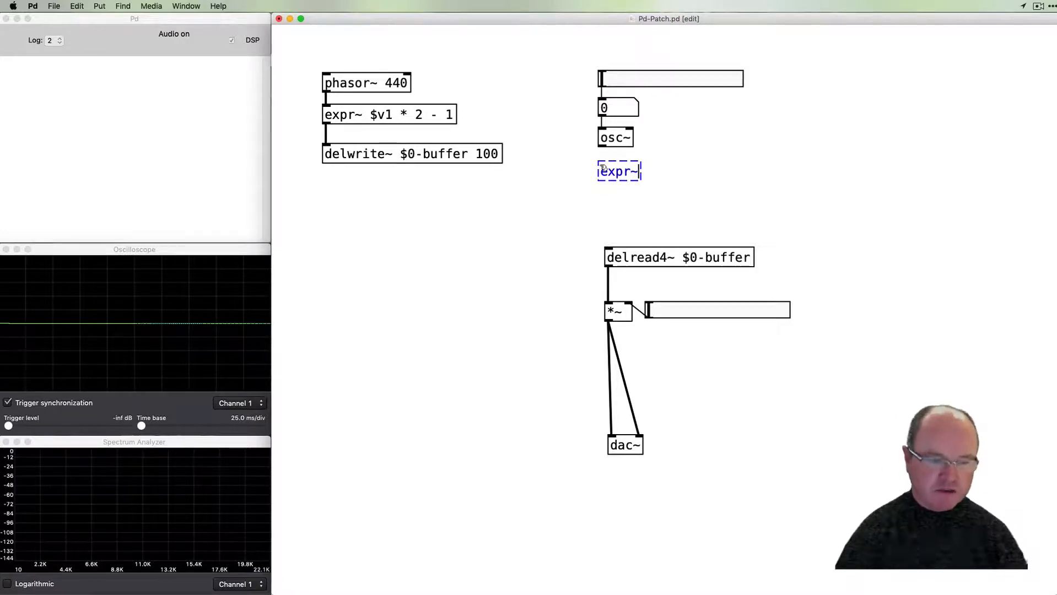
{"action": "type", "text": "($v1"}
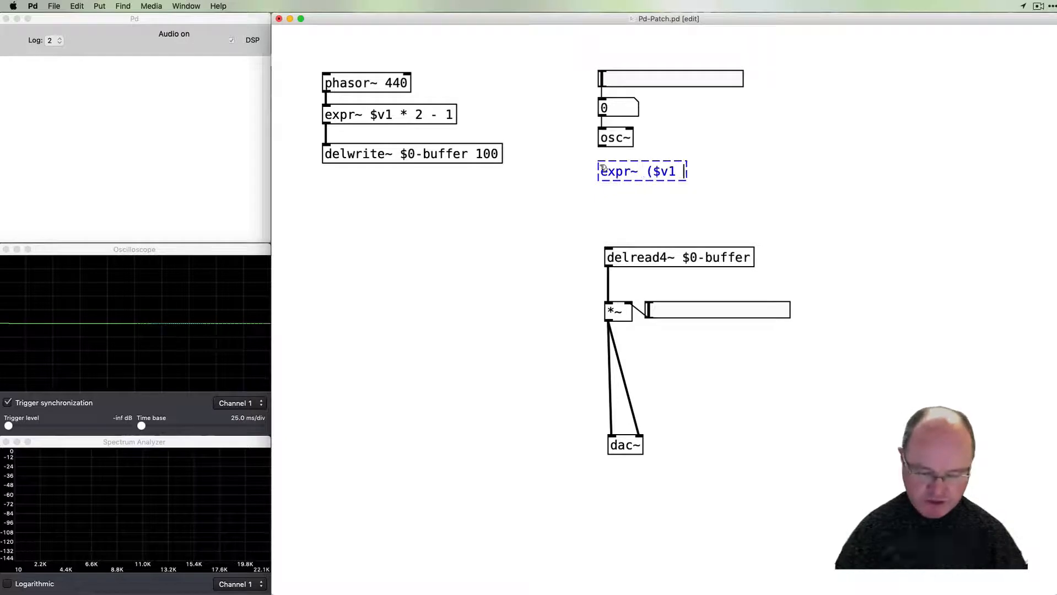
{"action": "type", "text": "+ 1)"}
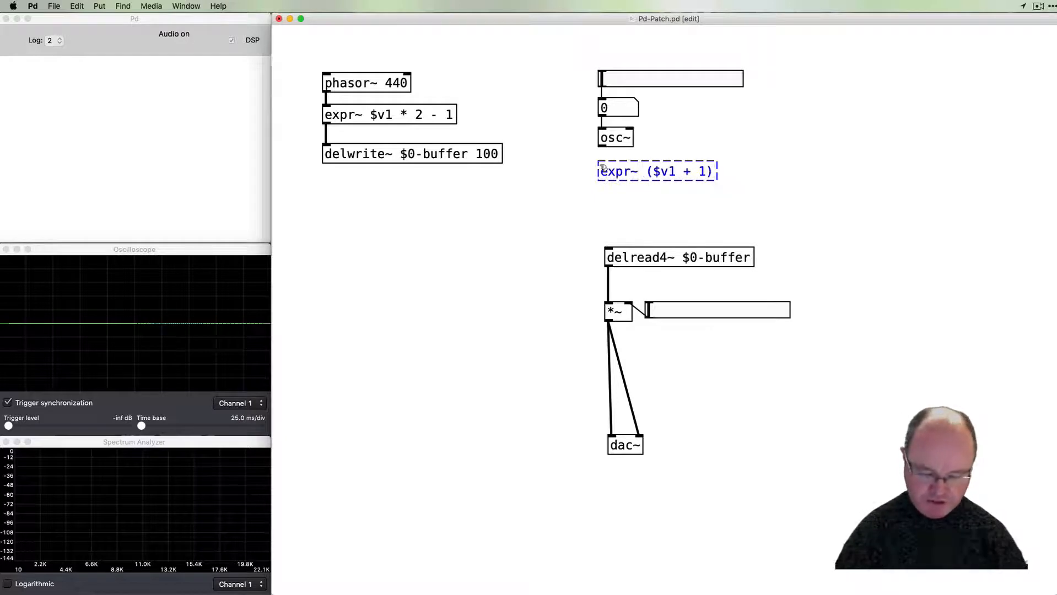
{"action": "type", "text": "?"}
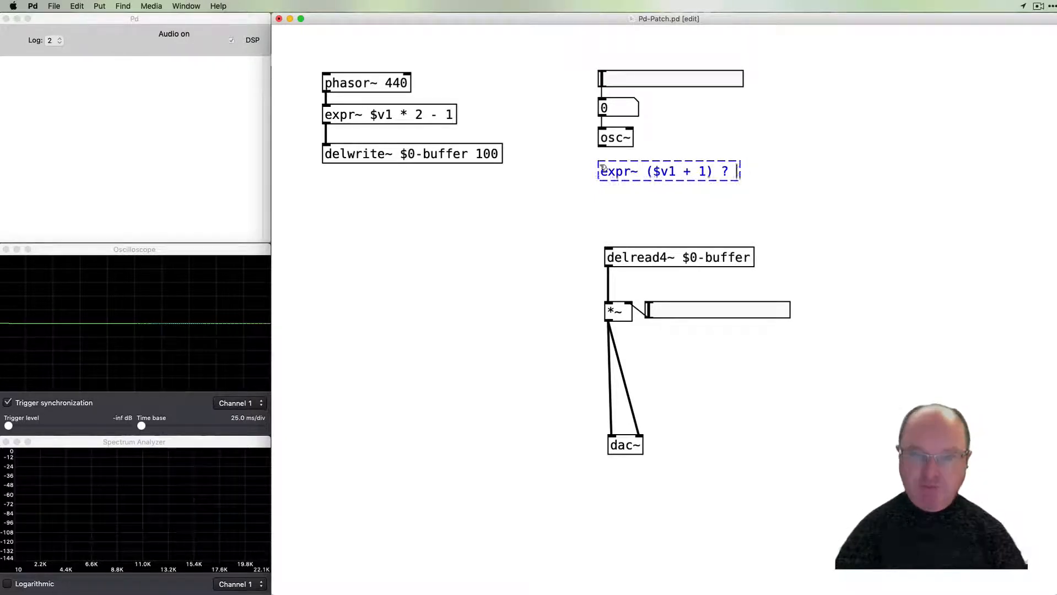
{"action": "type", "text": "/ 2"}
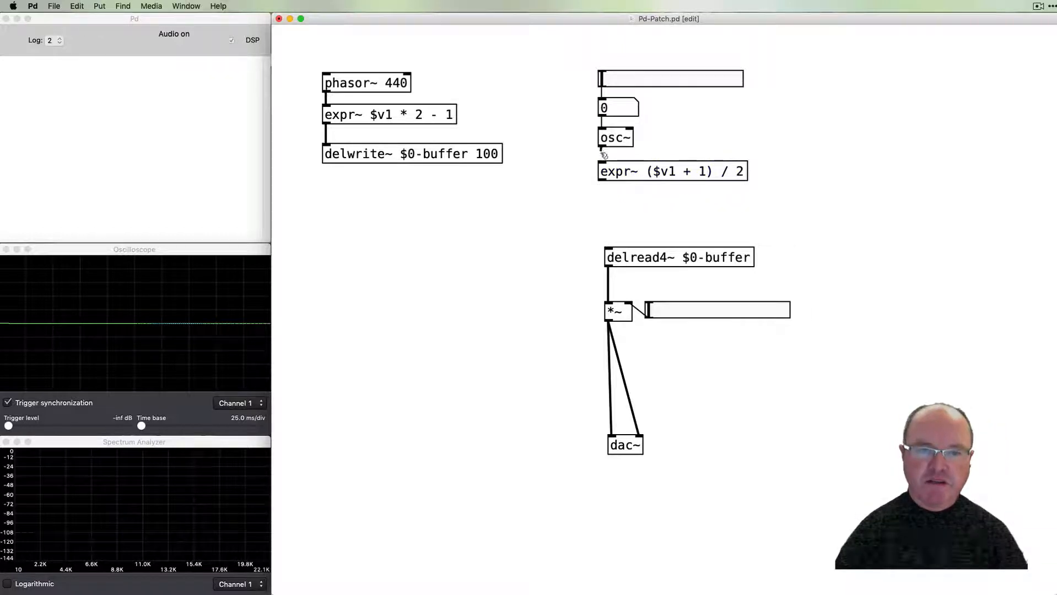
{"action": "mouse_move", "coordinate": [618, 204]}
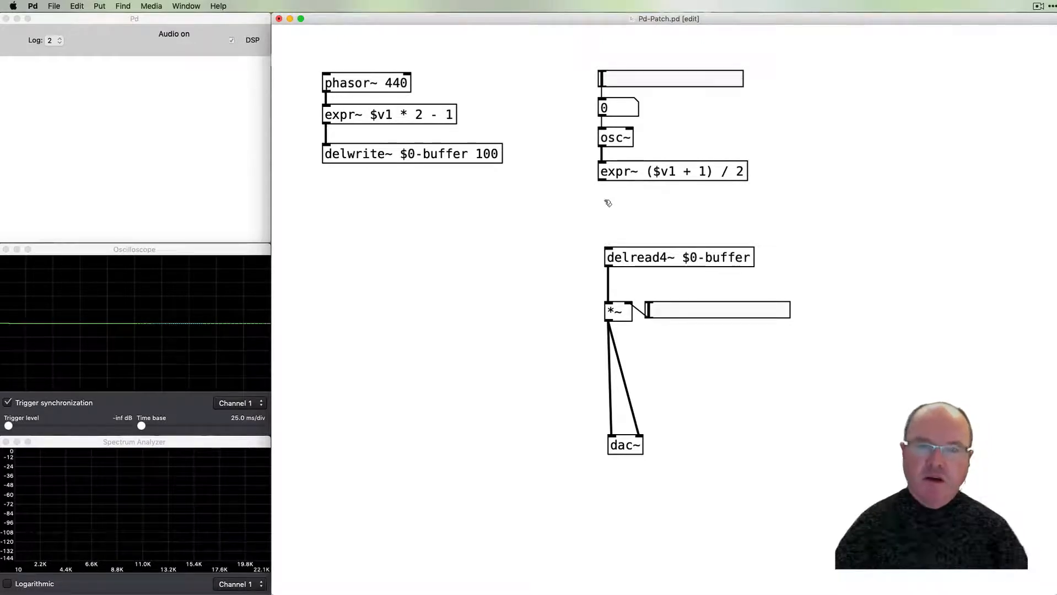
{"action": "mouse_move", "coordinate": [624, 191]}
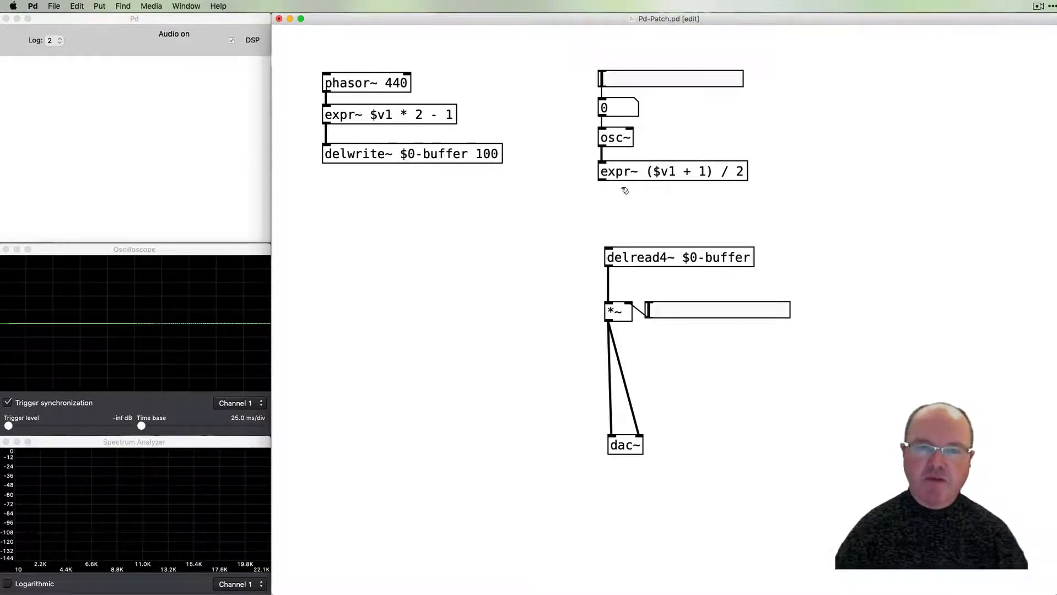
{"action": "mouse_move", "coordinate": [603, 178]}
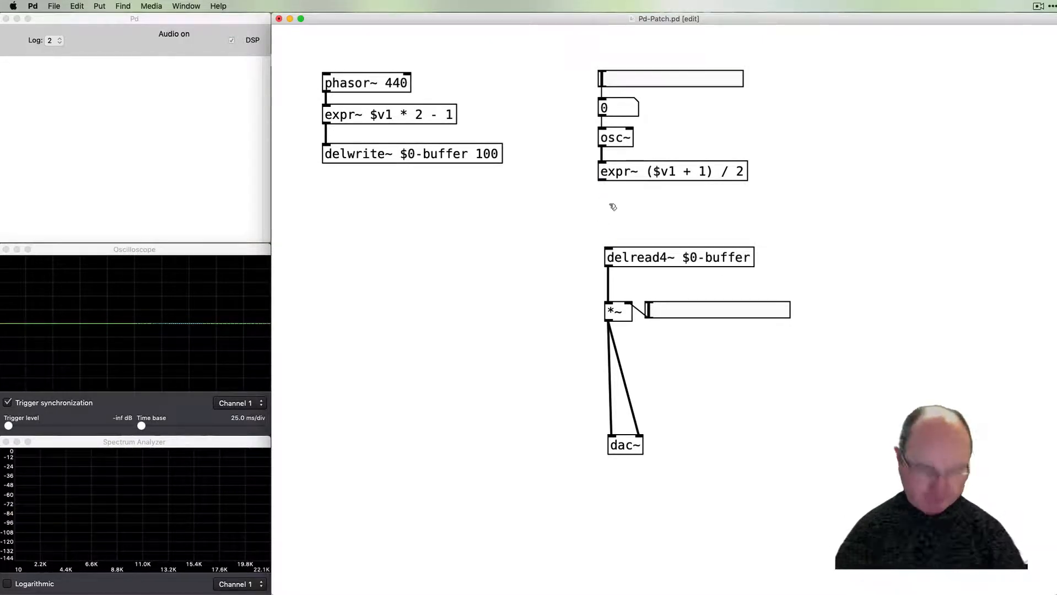
Create a *~ depth multiplier below expr~ feeding the delread4~ reader
{"action": "left_click", "coordinate": [611, 211]}
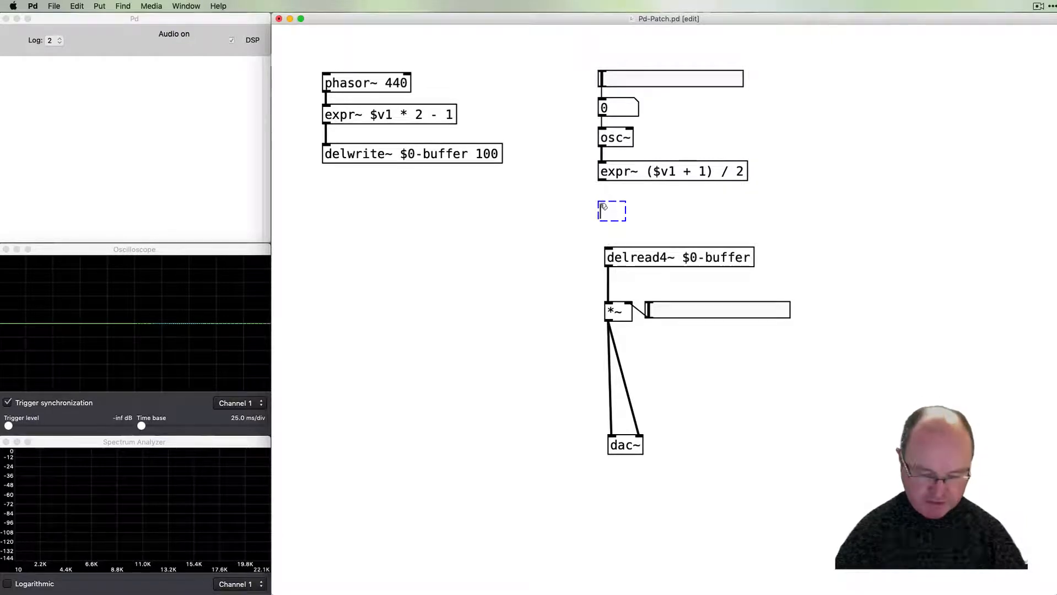
{"action": "type", "text": "*~"}
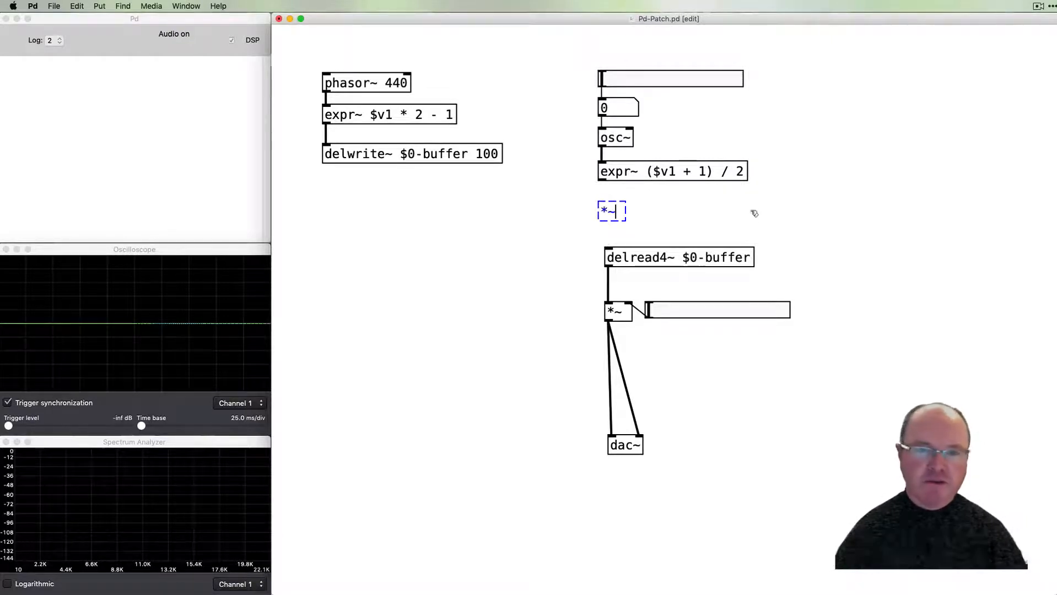
{"action": "left_click", "coordinate": [657, 213]}
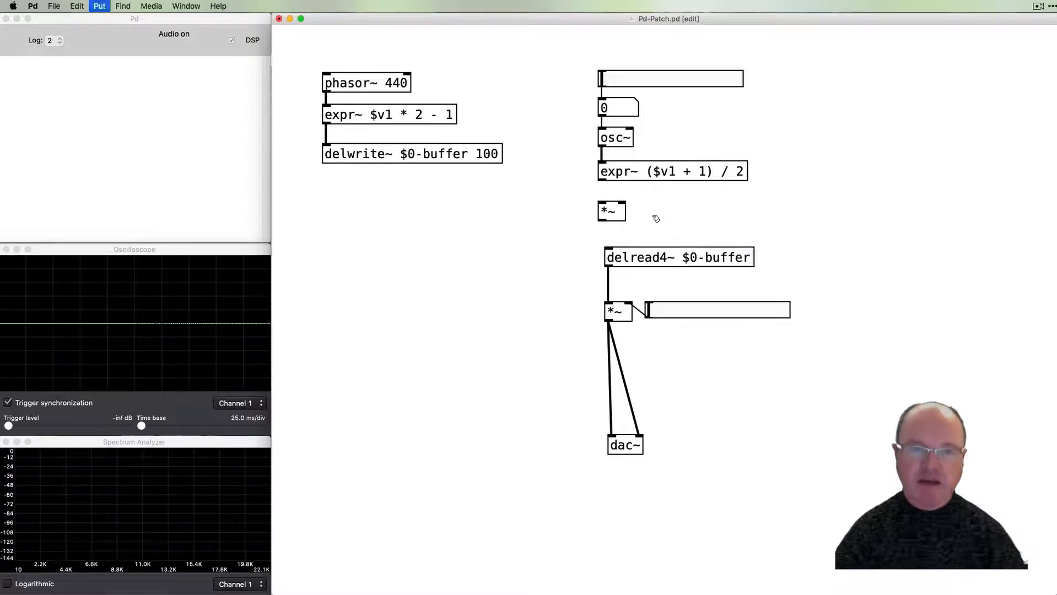
{"action": "left_click", "coordinate": [657, 211]}
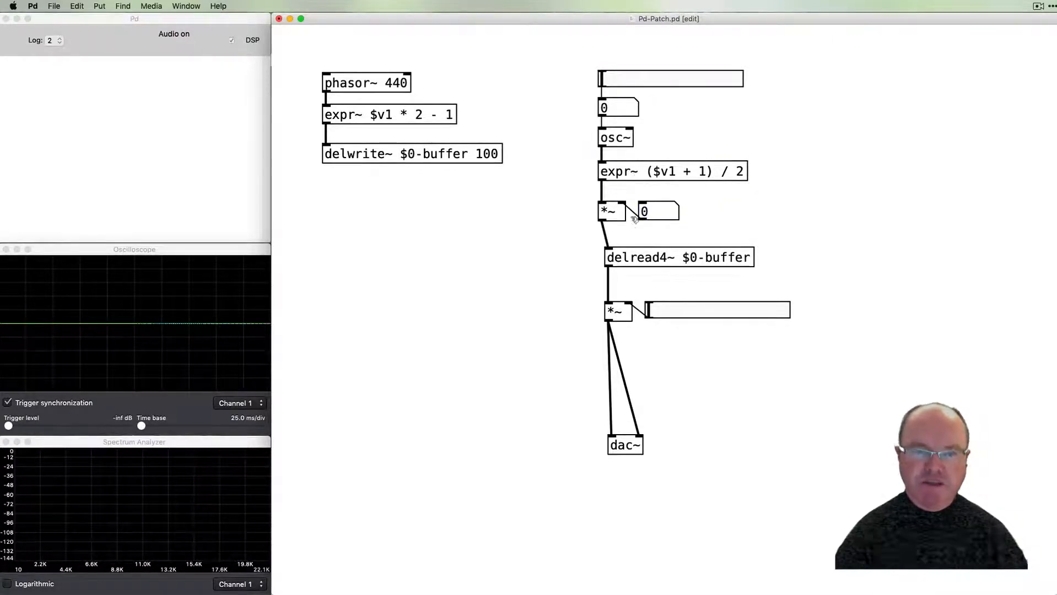
{"action": "mouse_move", "coordinate": [744, 222]}
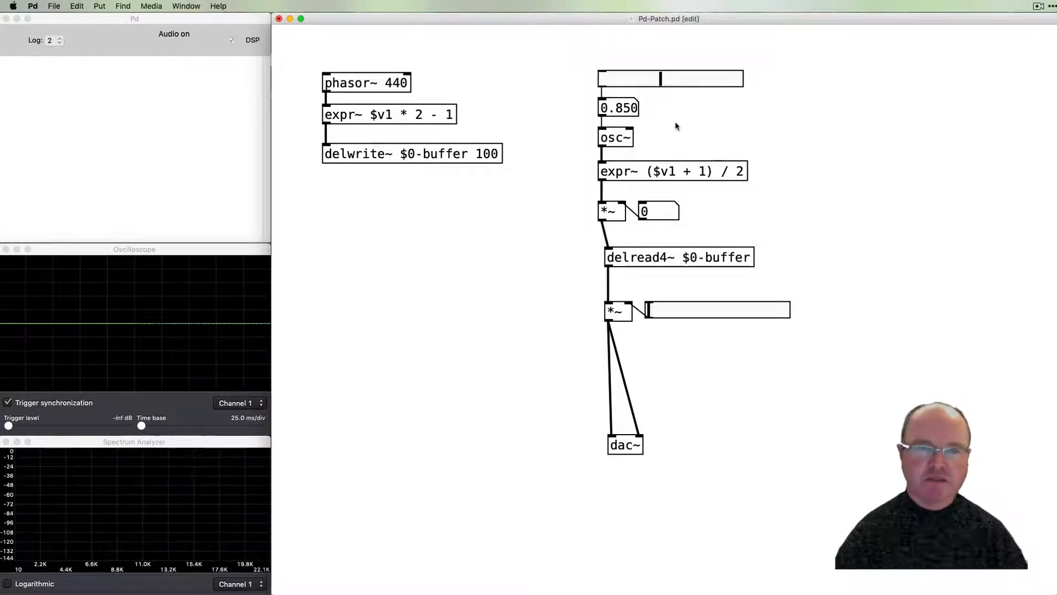
{"action": "mouse_move", "coordinate": [649, 134]}
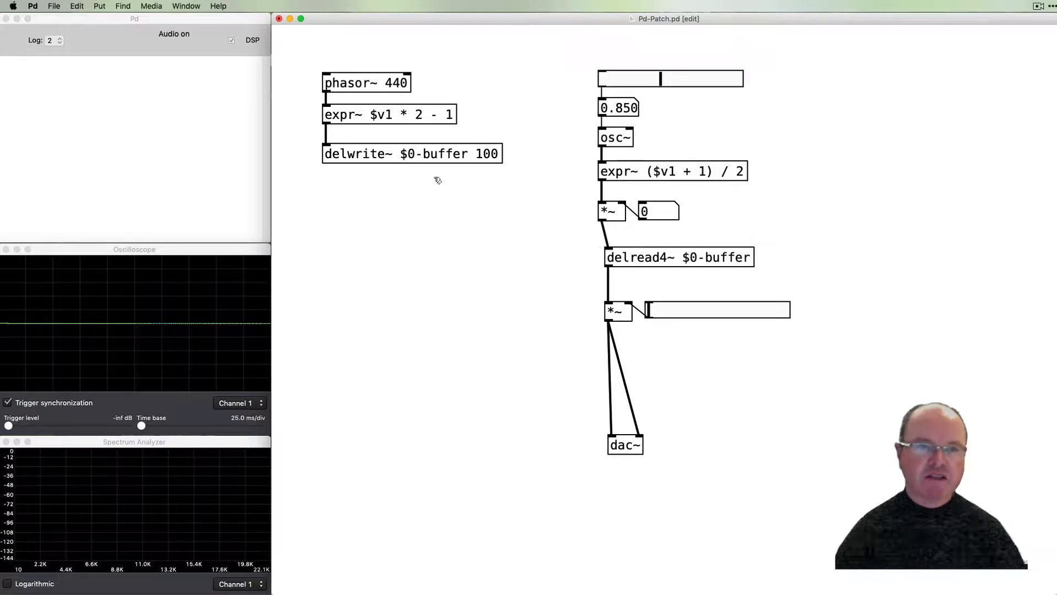
{"action": "mouse_move", "coordinate": [601, 318]}
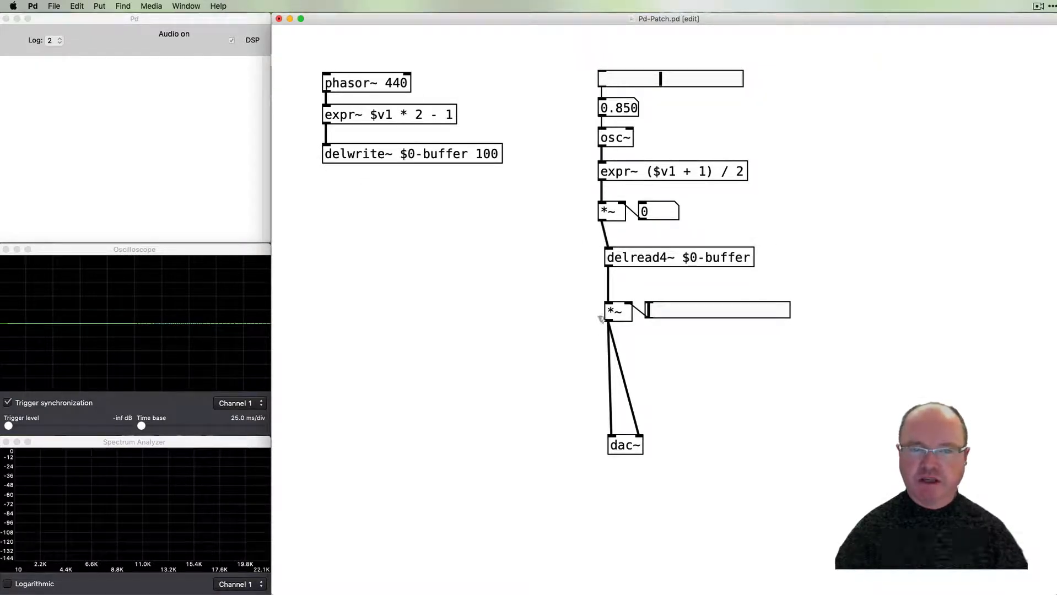
{"action": "mouse_move", "coordinate": [469, 233]}
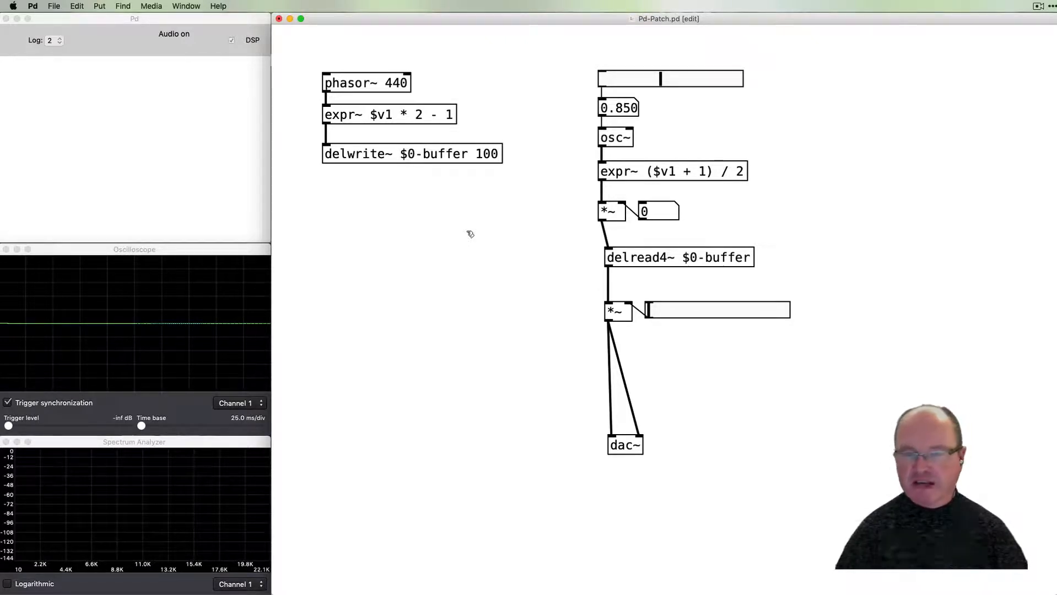
{"action": "mouse_move", "coordinate": [592, 257]}
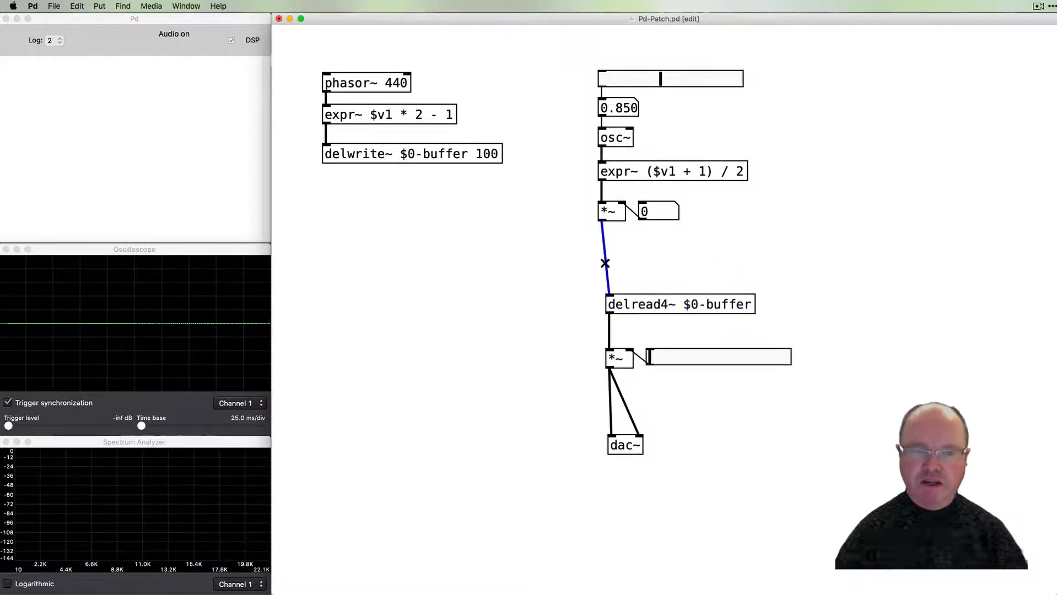
Insert a +~ 5 offset between the depth multiplier and delread4~
{"action": "left_click", "coordinate": [606, 264]}
{"action": "type", "text": "+~"}
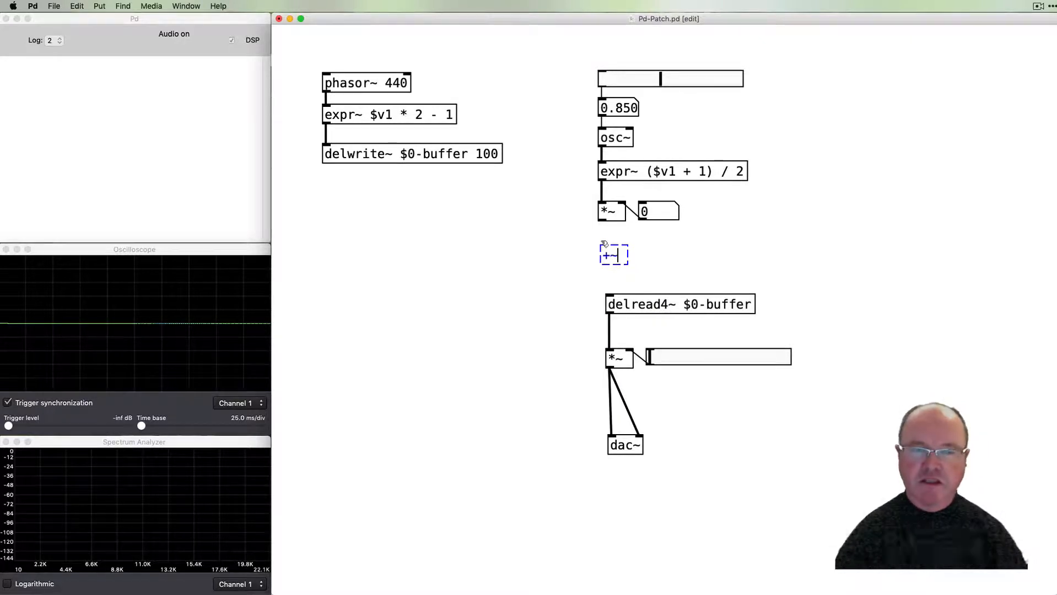
{"action": "mouse_move", "coordinate": [733, 251]}
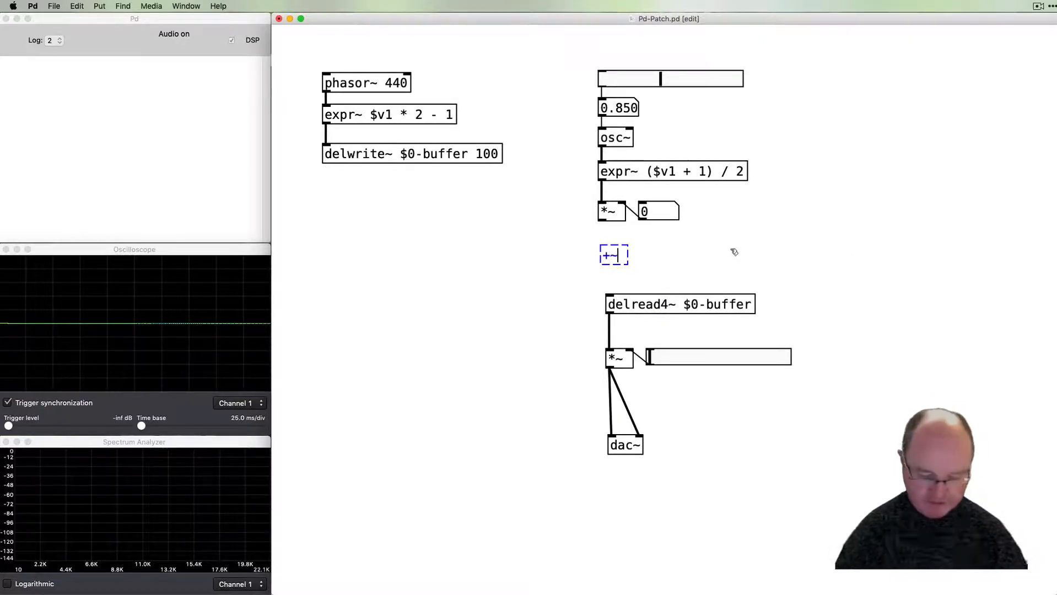
{"action": "type", "text": "5"}
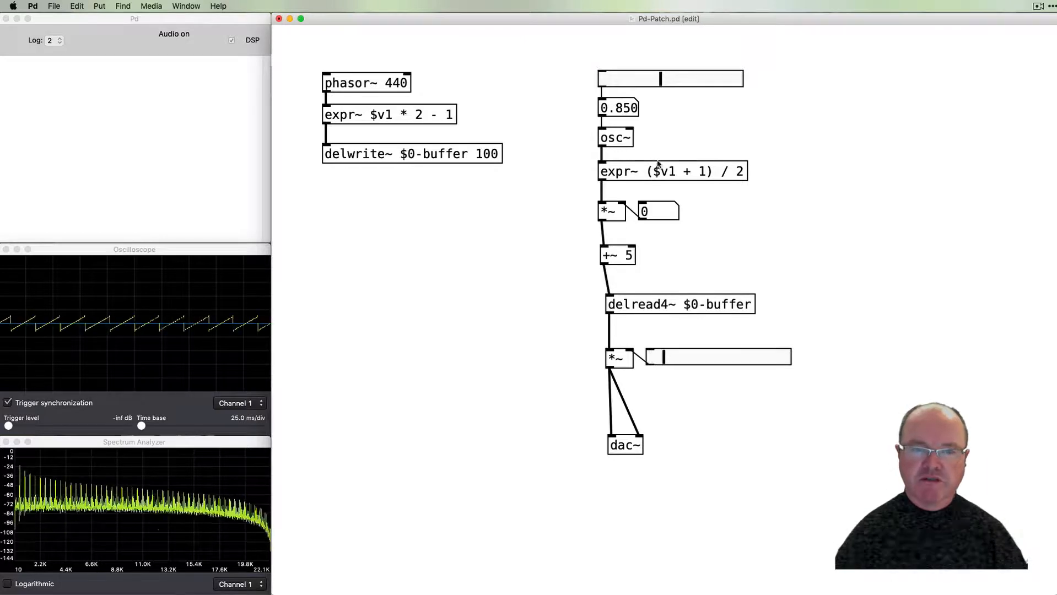
{"action": "type", "text": "15"}
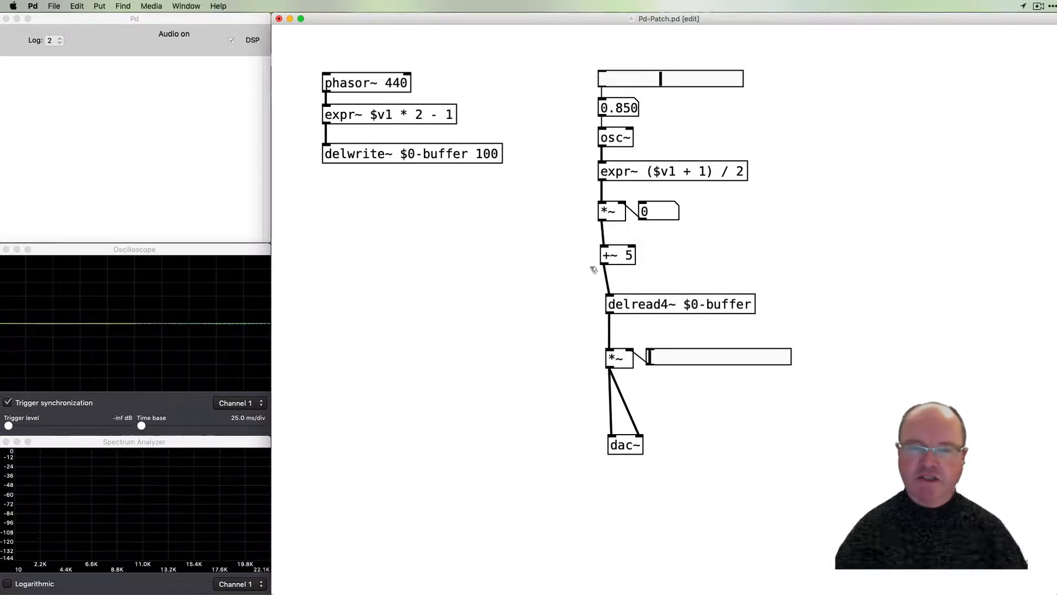
{"action": "mouse_move", "coordinate": [500, 204]}
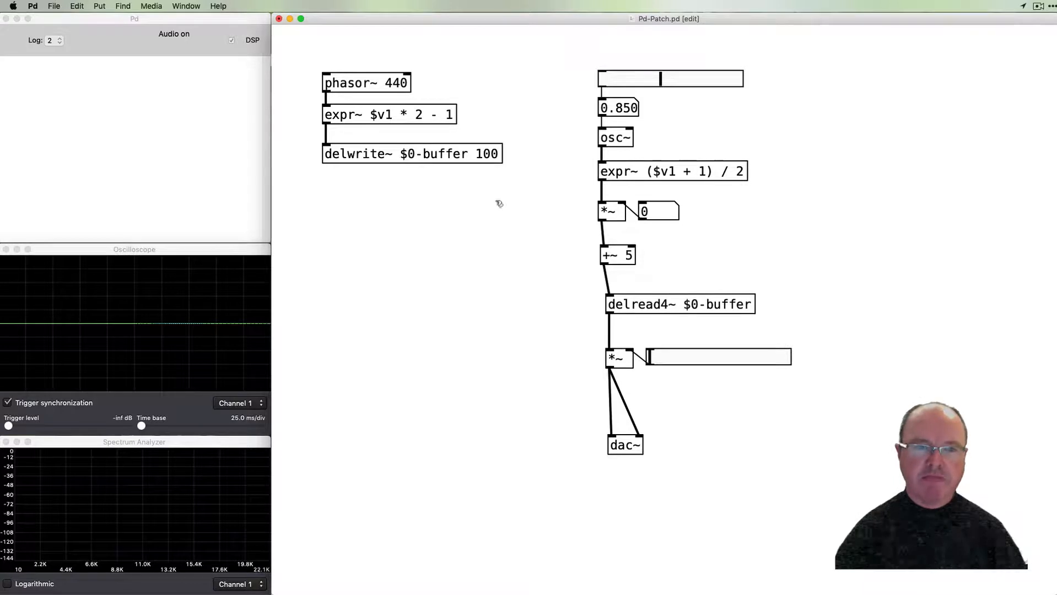
{"action": "mouse_move", "coordinate": [548, 309]}
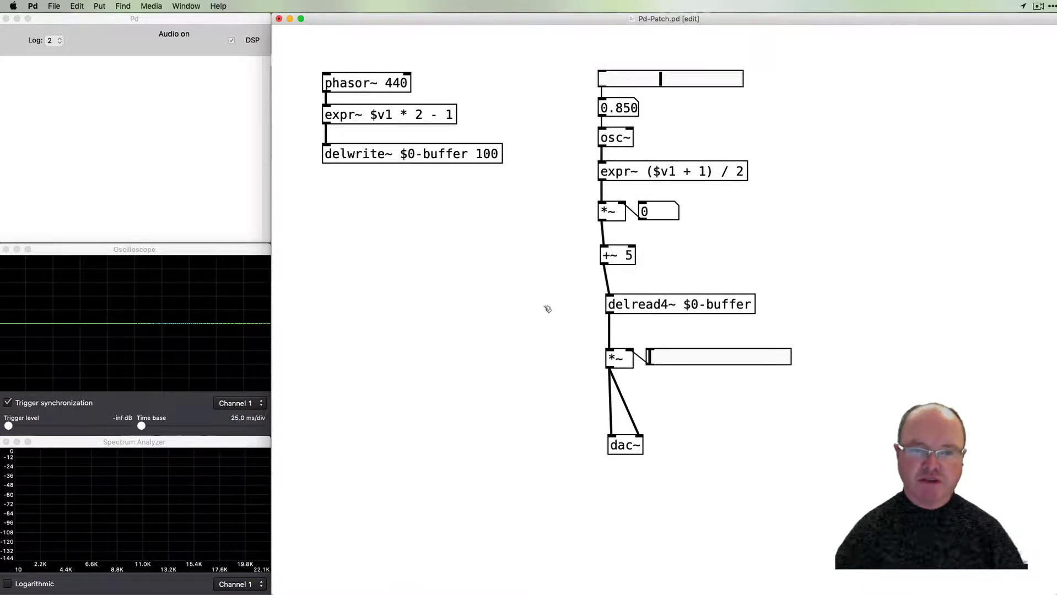
{"action": "mouse_move", "coordinate": [594, 304]}
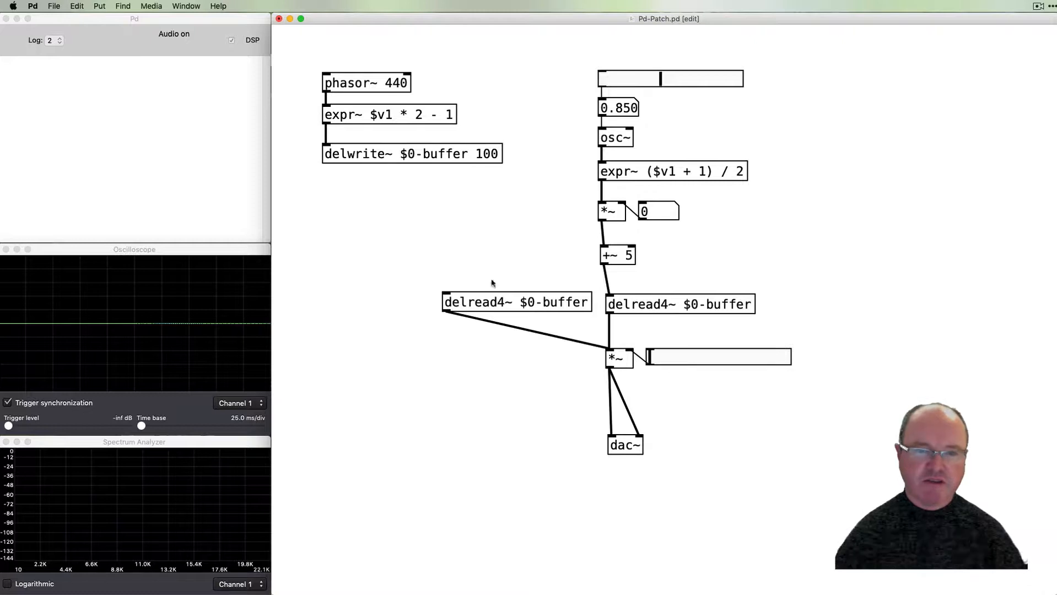
{"action": "mouse_move", "coordinate": [663, 281]}
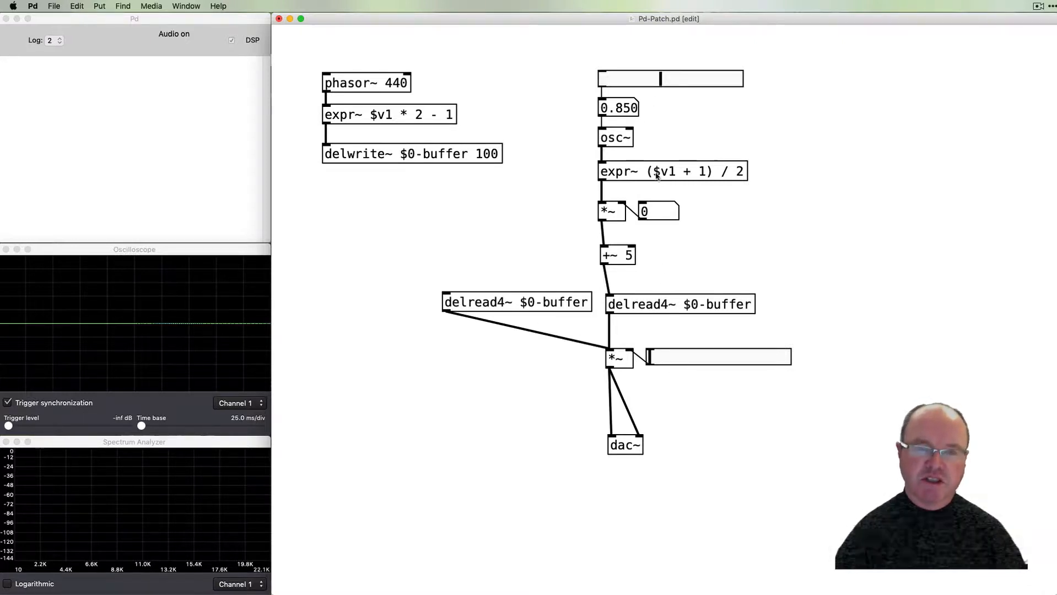
{"action": "mouse_move", "coordinate": [667, 362]}
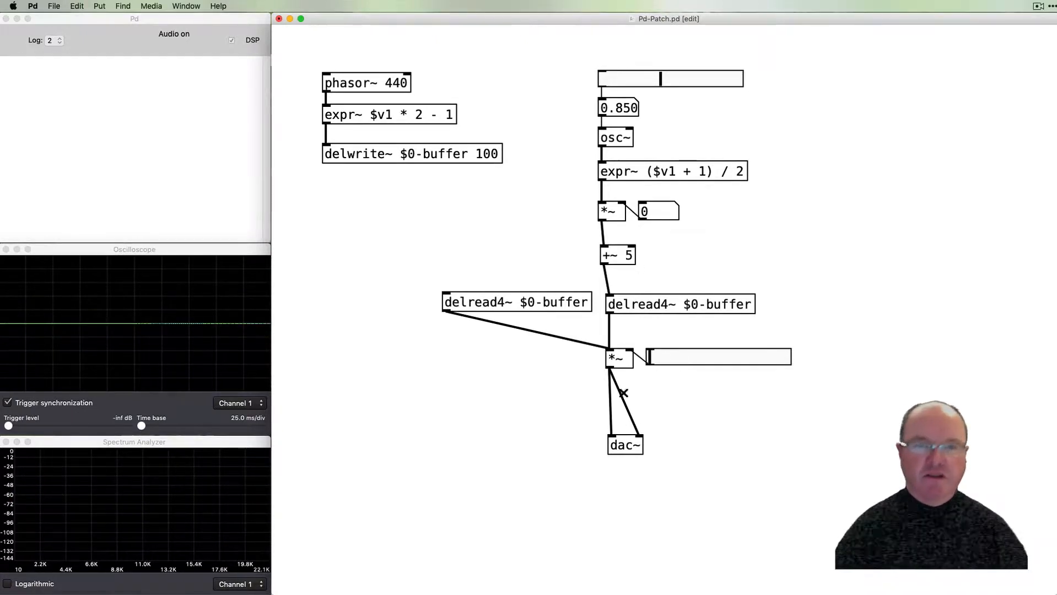
{"action": "mouse_move", "coordinate": [570, 393]}
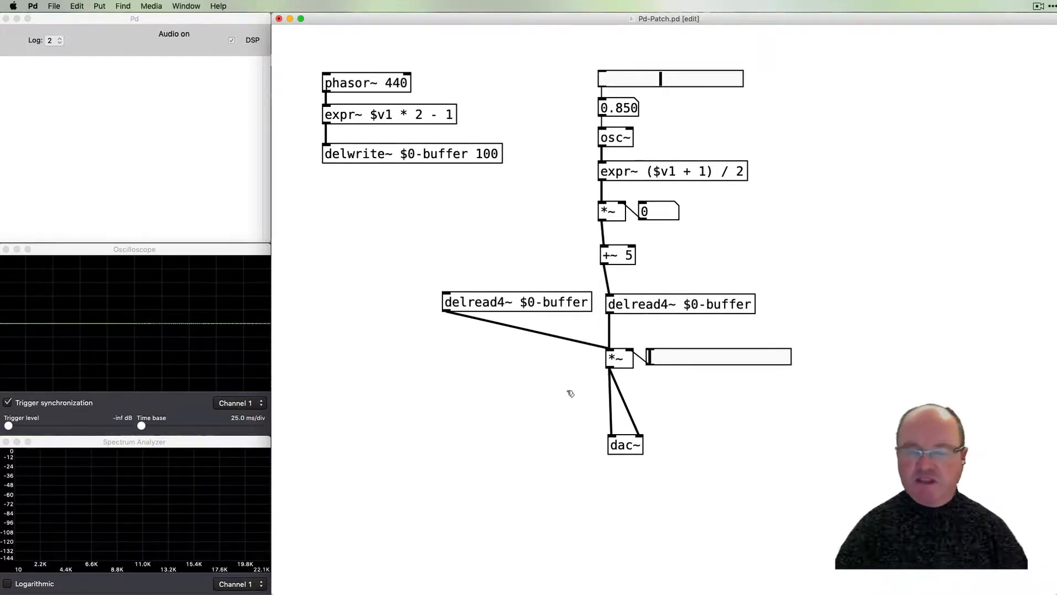
{"action": "mouse_move", "coordinate": [560, 339]}
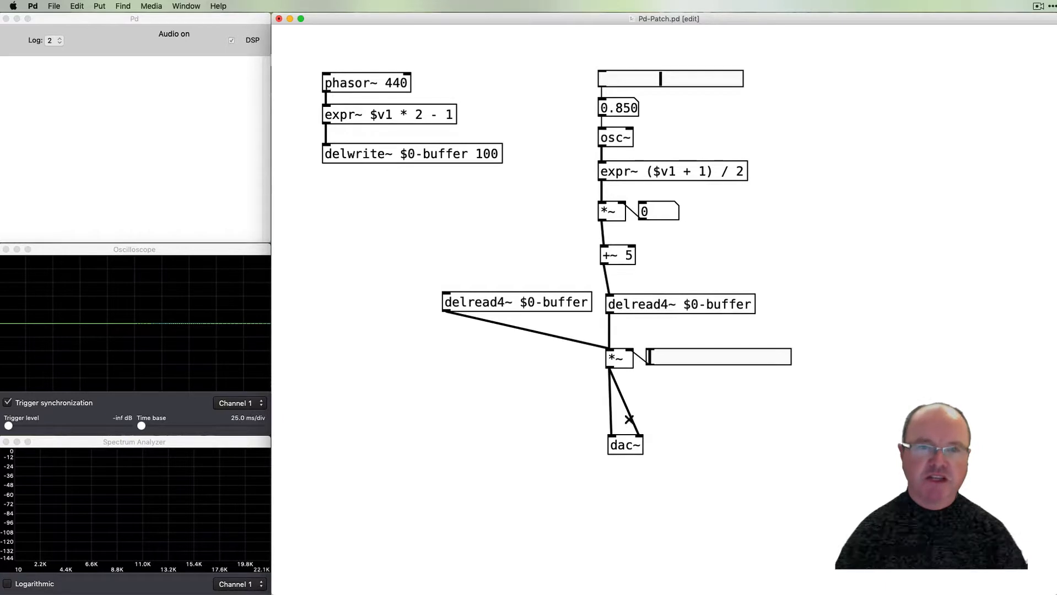
{"action": "mouse_move", "coordinate": [571, 431]}
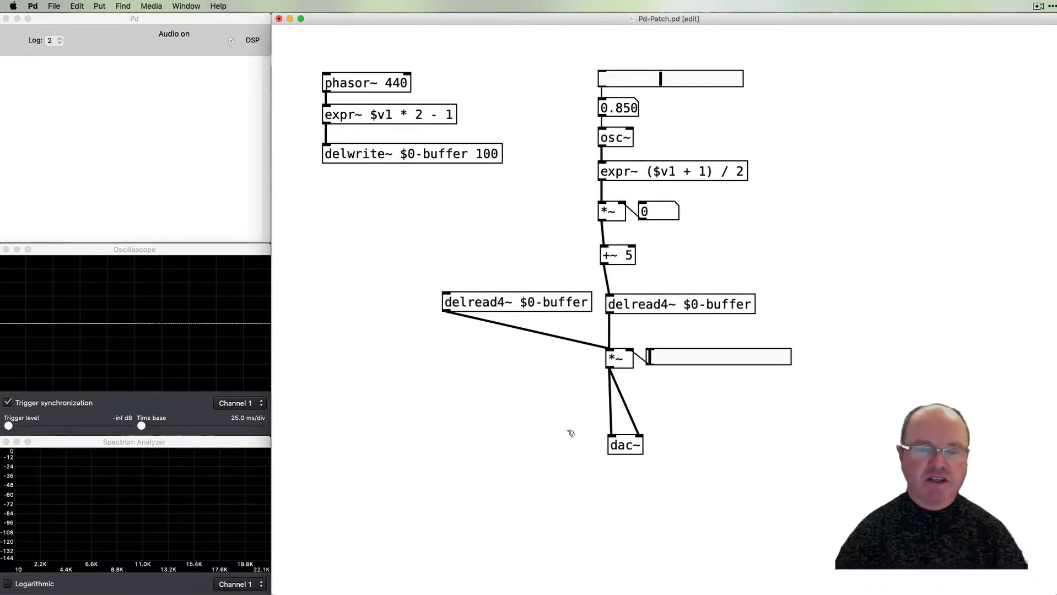
{"action": "mouse_move", "coordinate": [594, 411]}
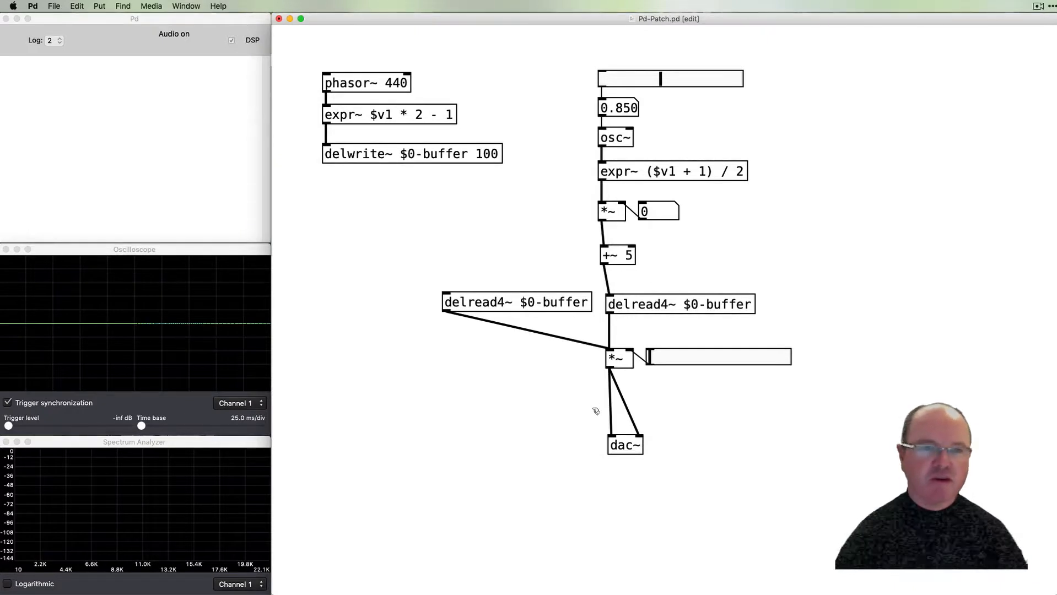
{"action": "mouse_move", "coordinate": [321, 51]}
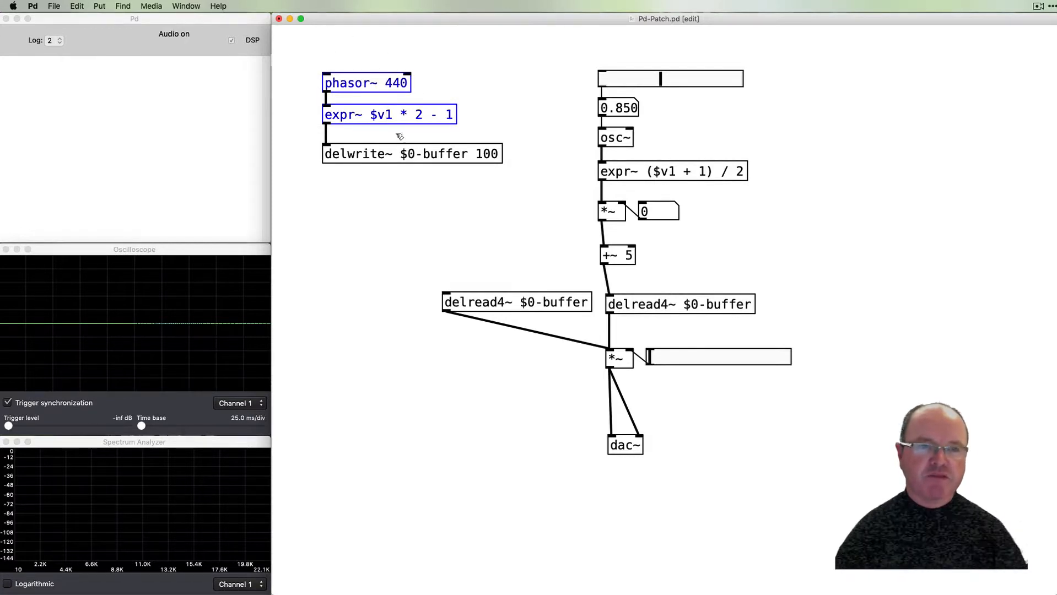
{"action": "mouse_move", "coordinate": [411, 42]}
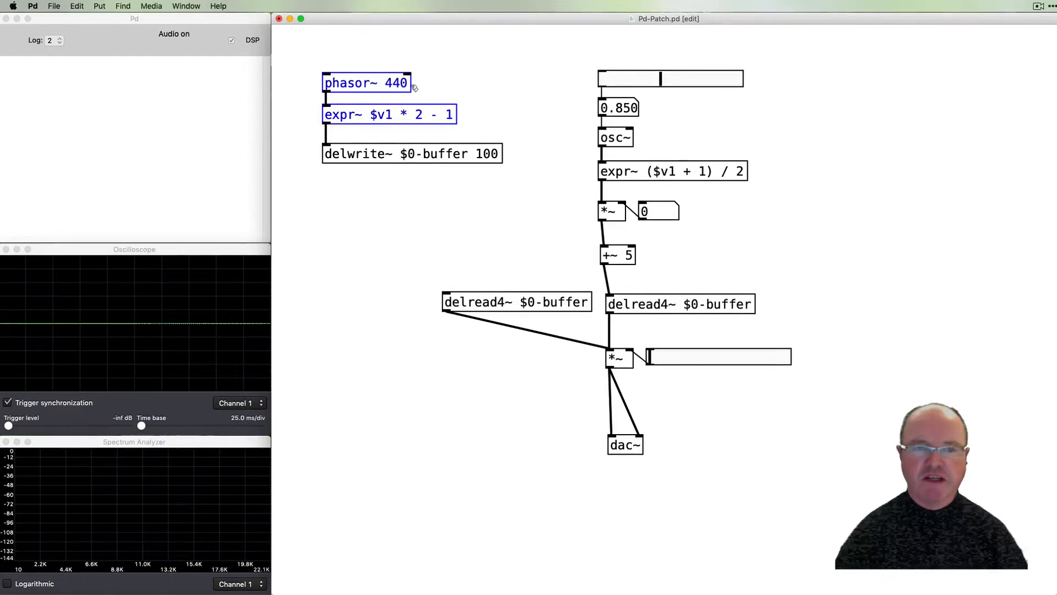
{"action": "mouse_move", "coordinate": [581, 467]}
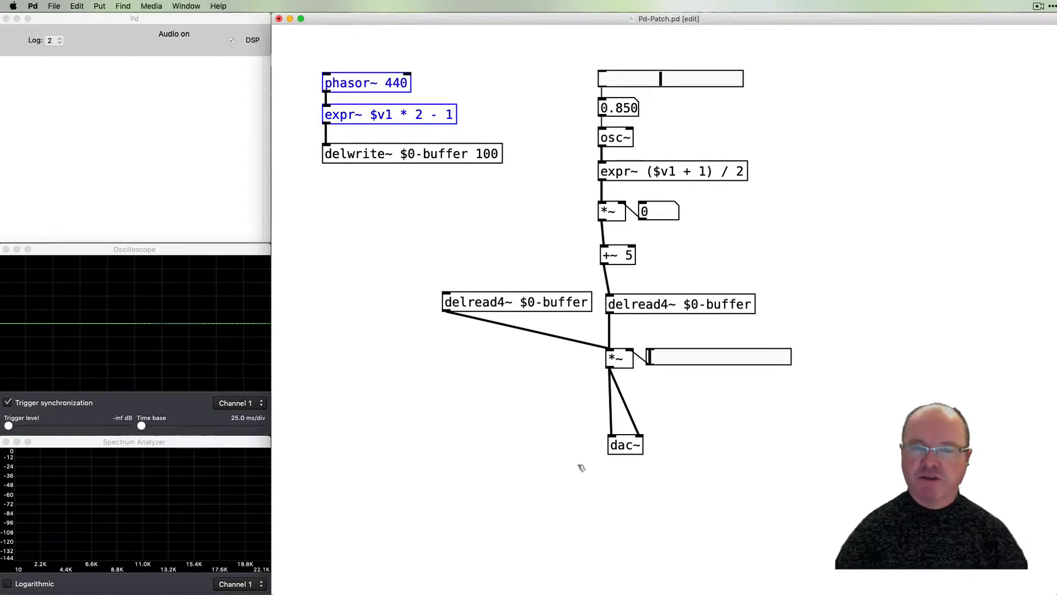